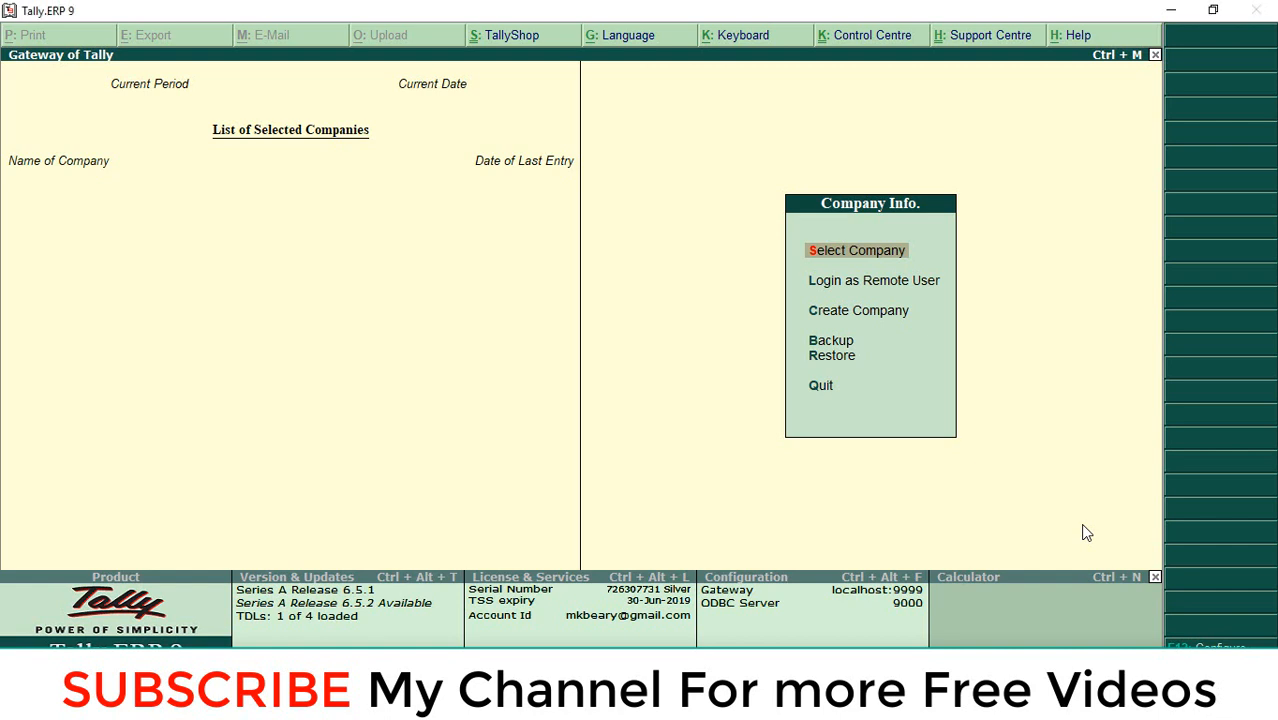
Step: Load ABC Company and display its Stock Summary with Item 1, Item 2 and Item 3
{"action": "left_click", "coordinate": [856, 250]}
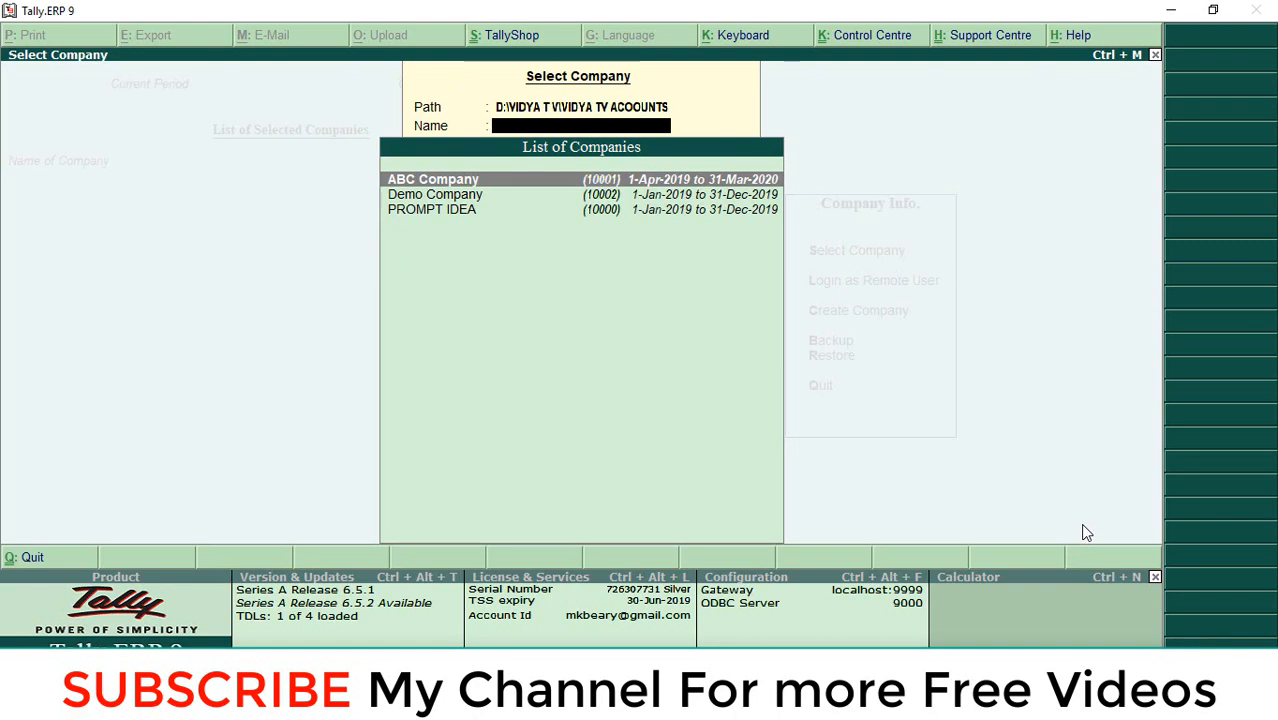
{"action": "left_click", "coordinate": [432, 180]}
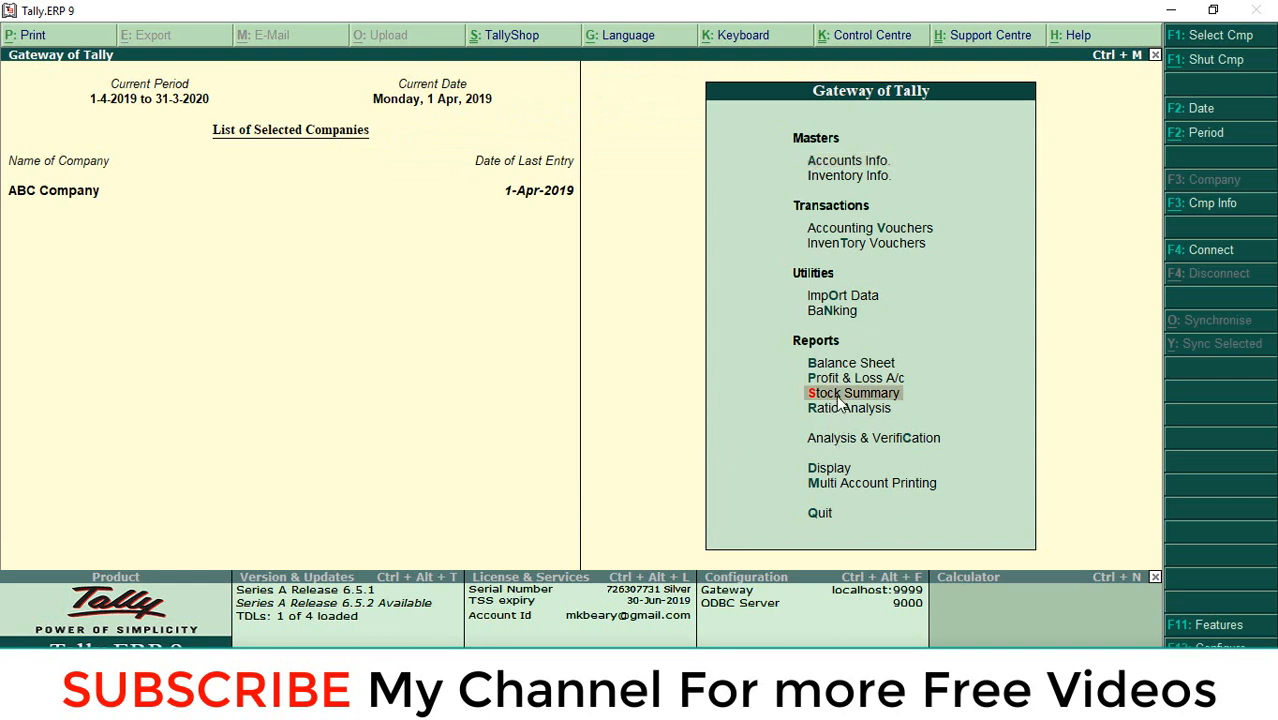
{"action": "left_click", "coordinate": [852, 392]}
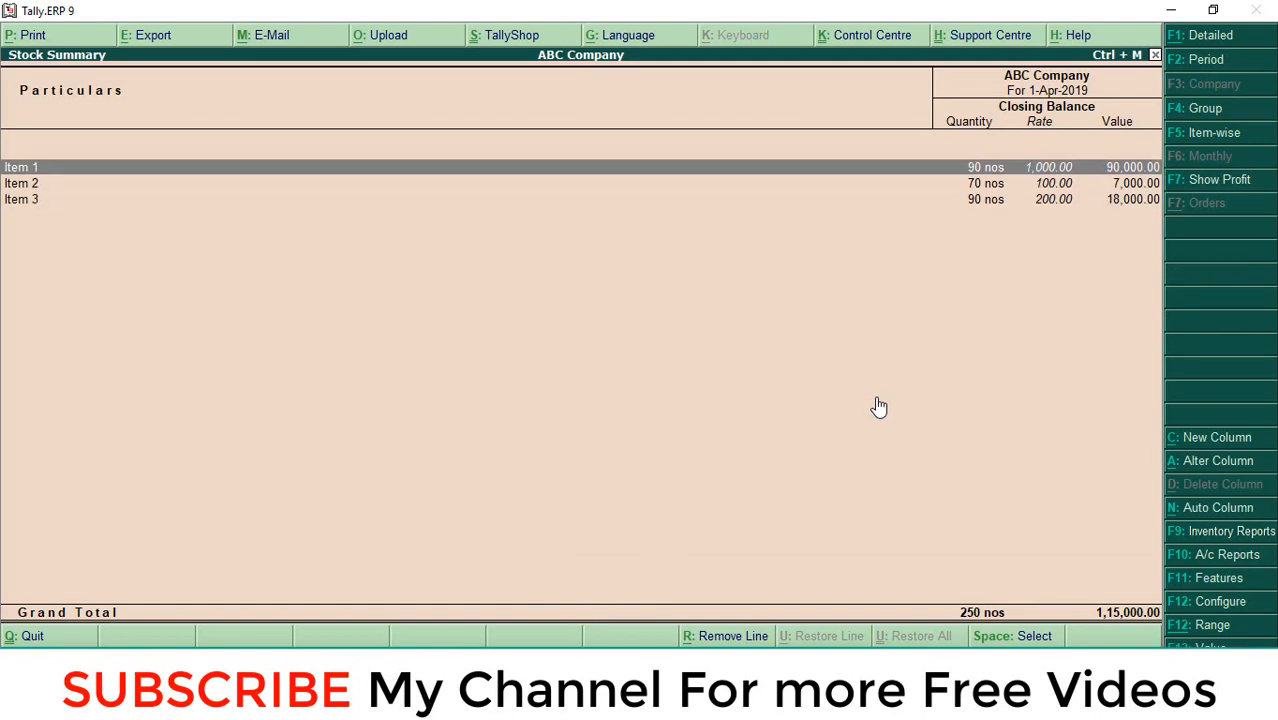
Step: Return to the Gateway and show ABC Company's List of Stock Items via List of Accounts
{"action": "key", "text": "Escape"}
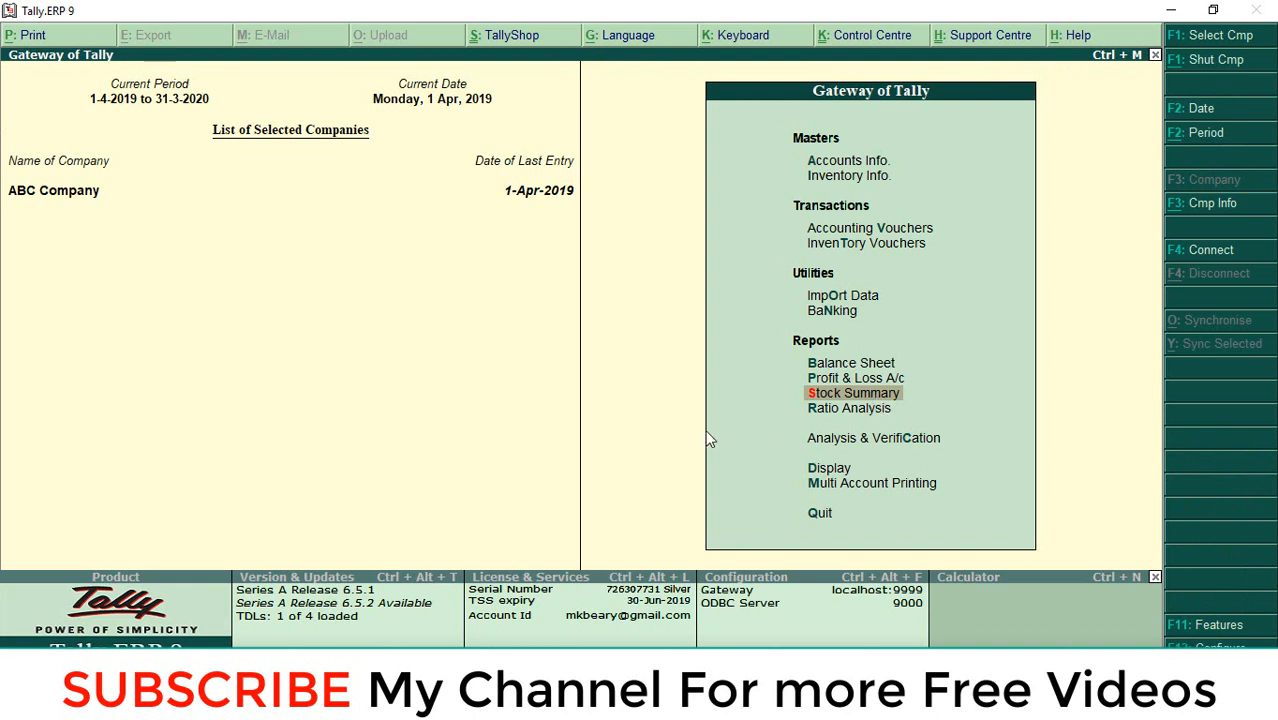
{"action": "mouse_move", "coordinate": [746, 450]}
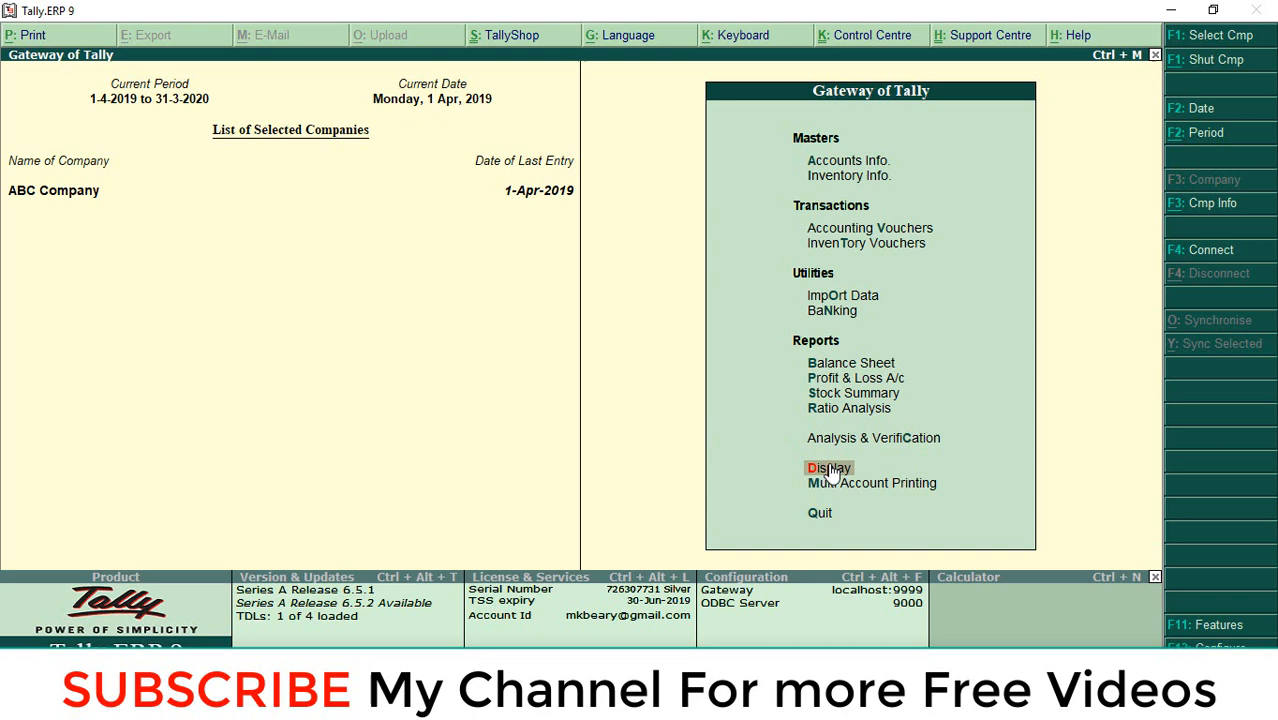
{"action": "left_click", "coordinate": [828, 468]}
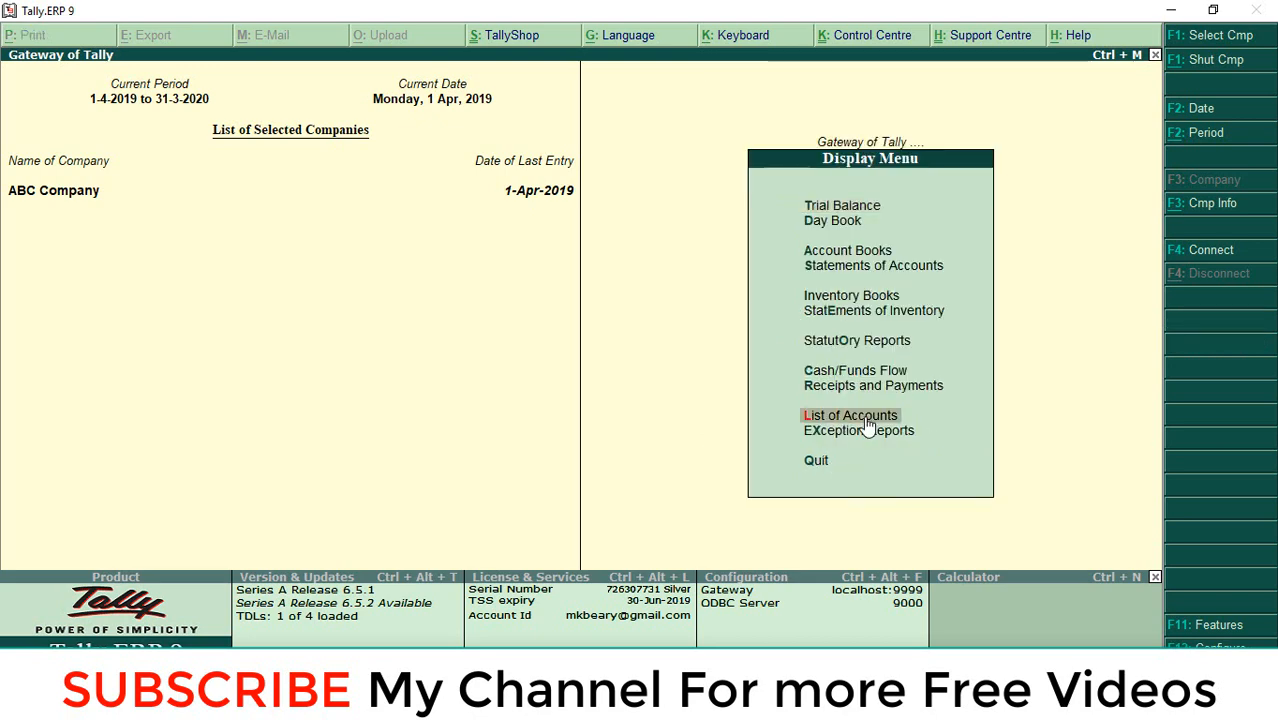
{"action": "left_click", "coordinate": [850, 414]}
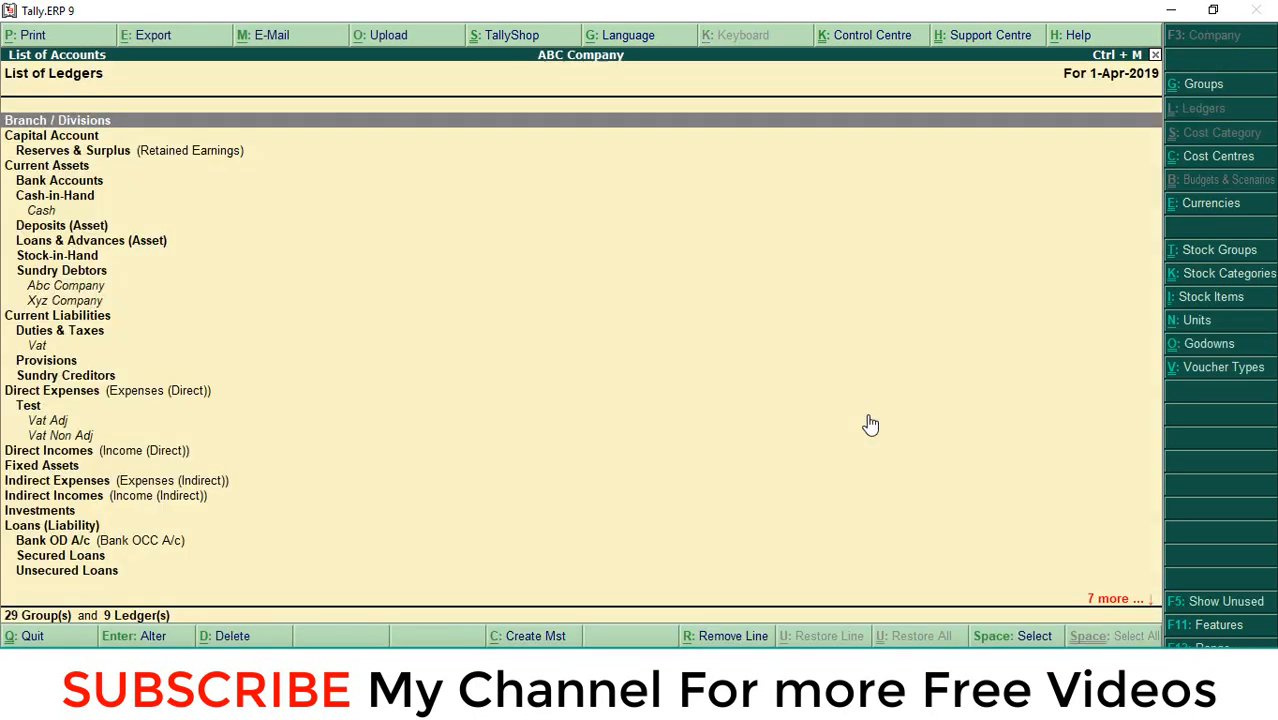
{"action": "mouse_move", "coordinate": [1208, 312]}
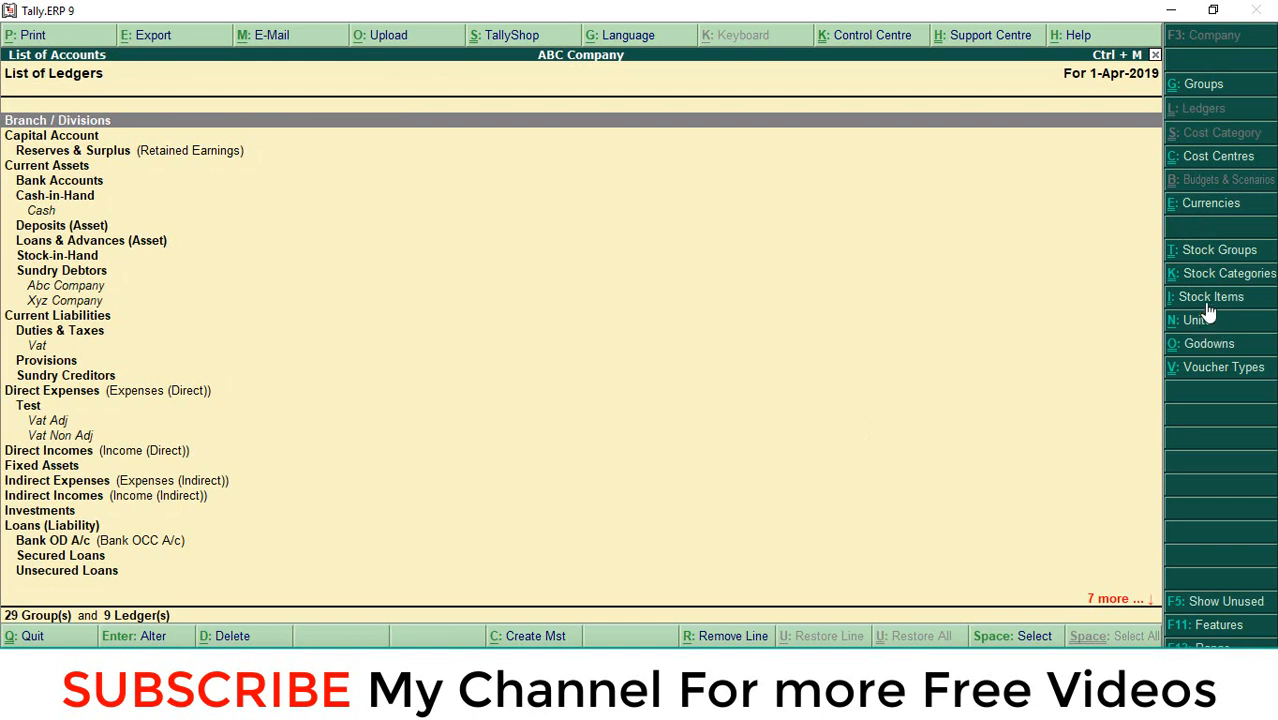
{"action": "mouse_move", "coordinate": [1208, 310]}
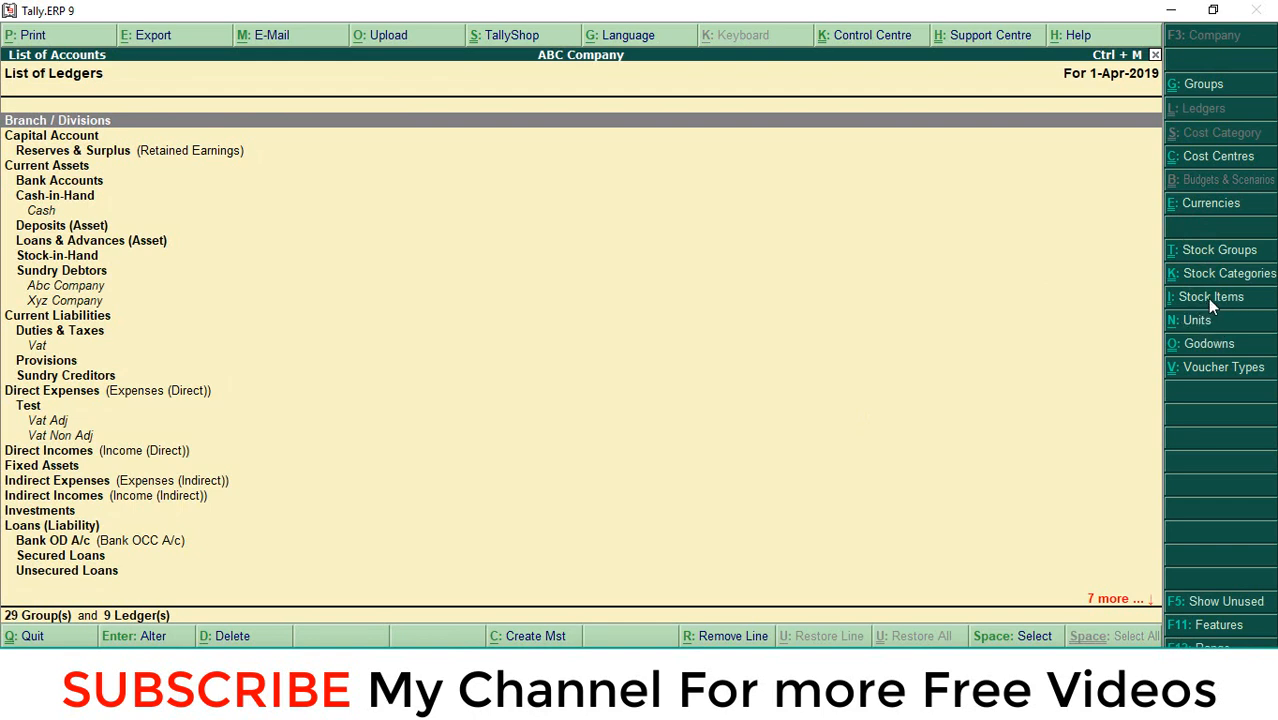
{"action": "left_click", "coordinate": [1210, 296]}
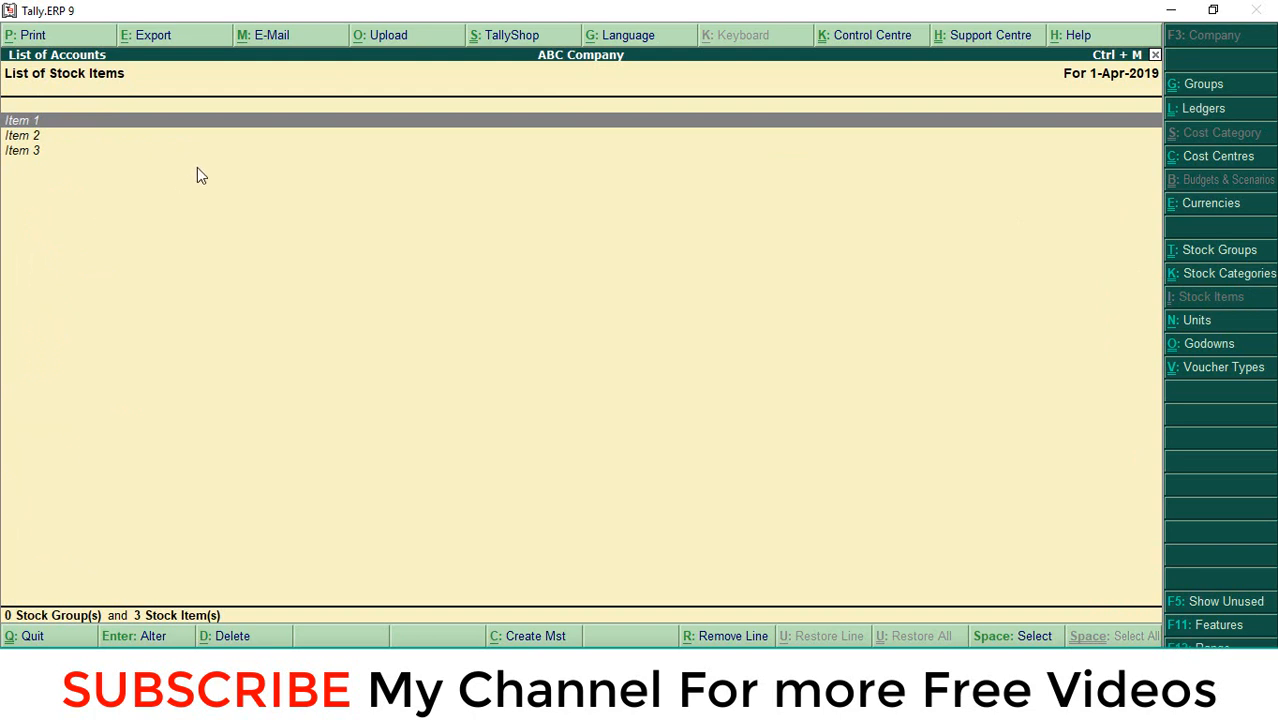
{"action": "mouse_move", "coordinate": [150, 44]}
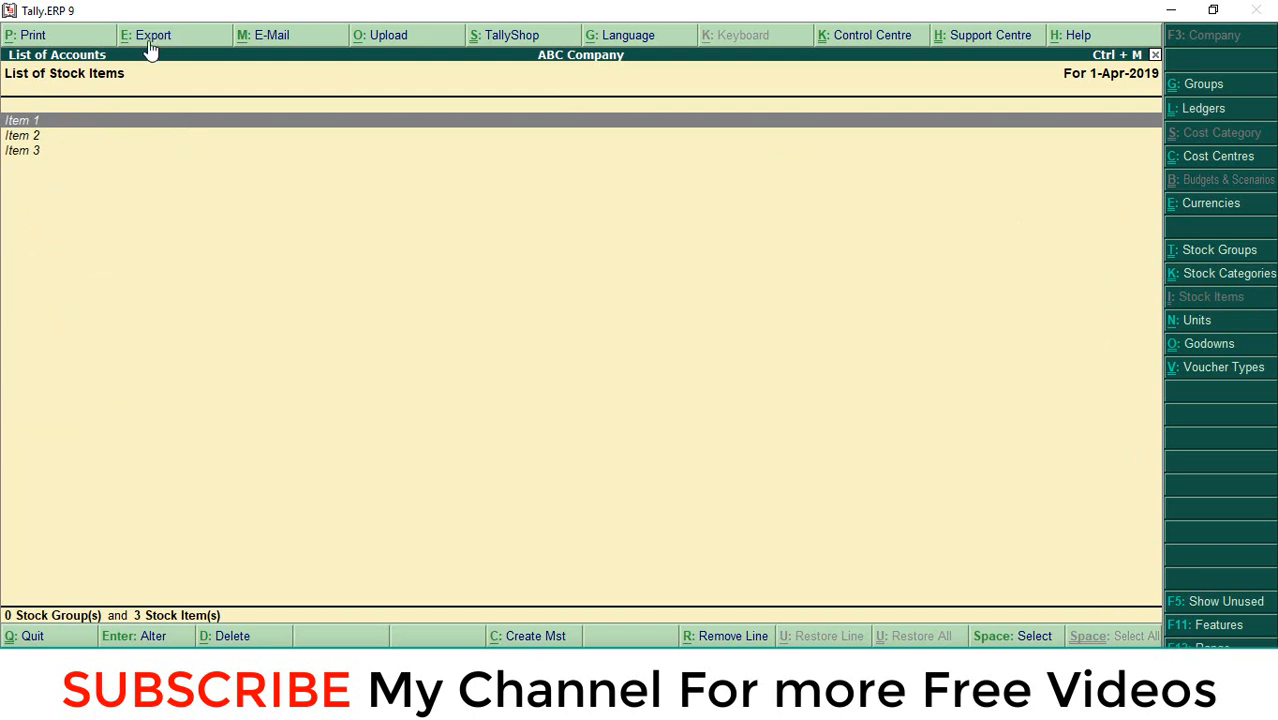
{"action": "mouse_move", "coordinate": [168, 44]}
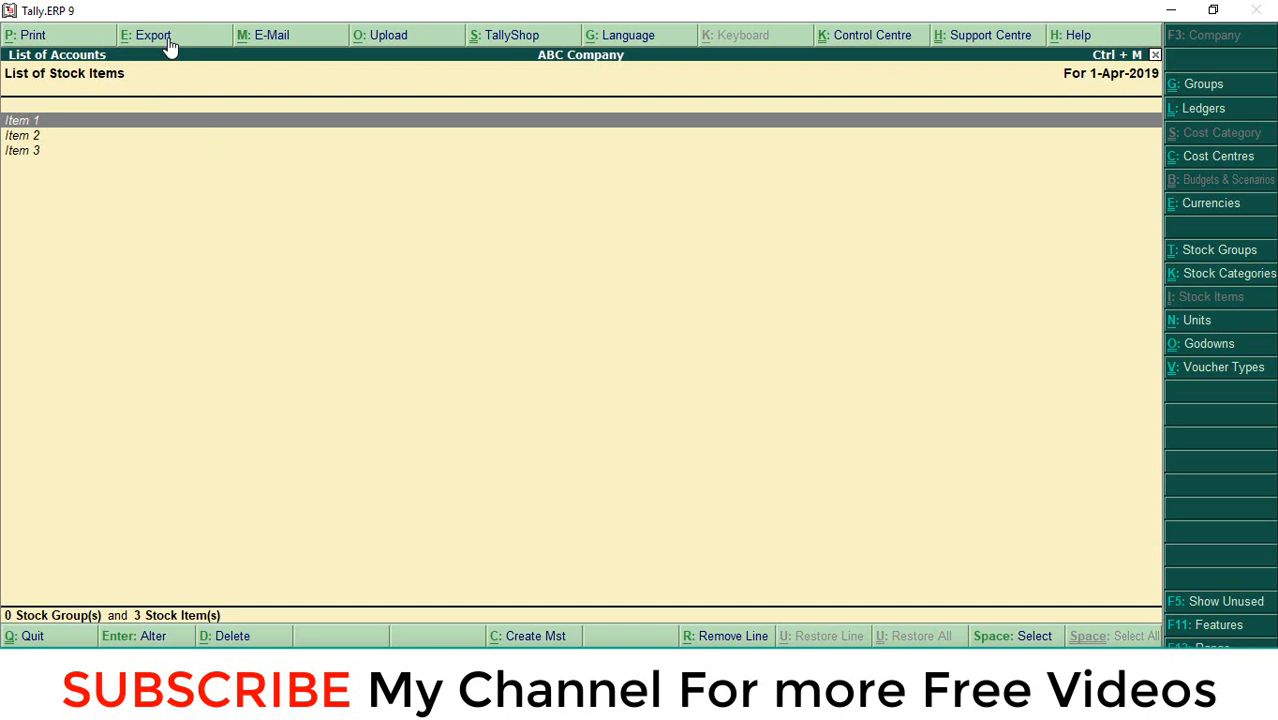
Step: Begin exporting the stock item list with default language and XML (Data Interchange) format
{"action": "left_click", "coordinate": [152, 36]}
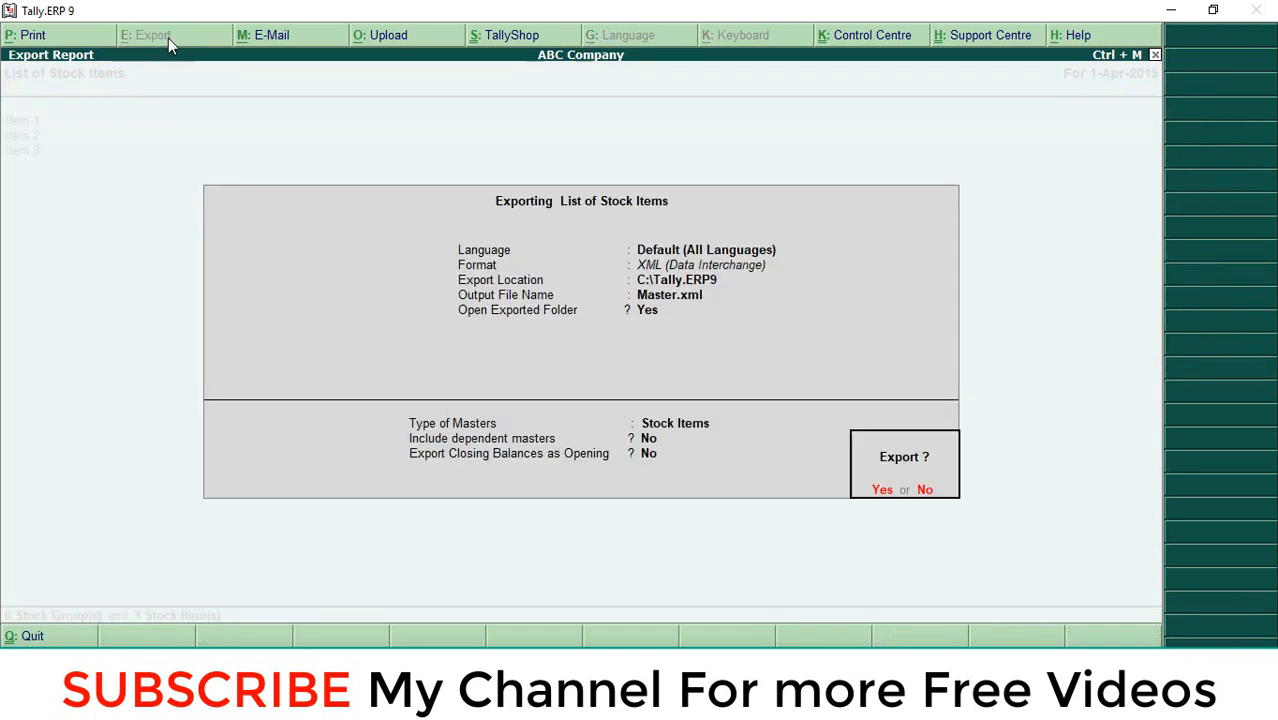
{"action": "mouse_move", "coordinate": [878, 420]}
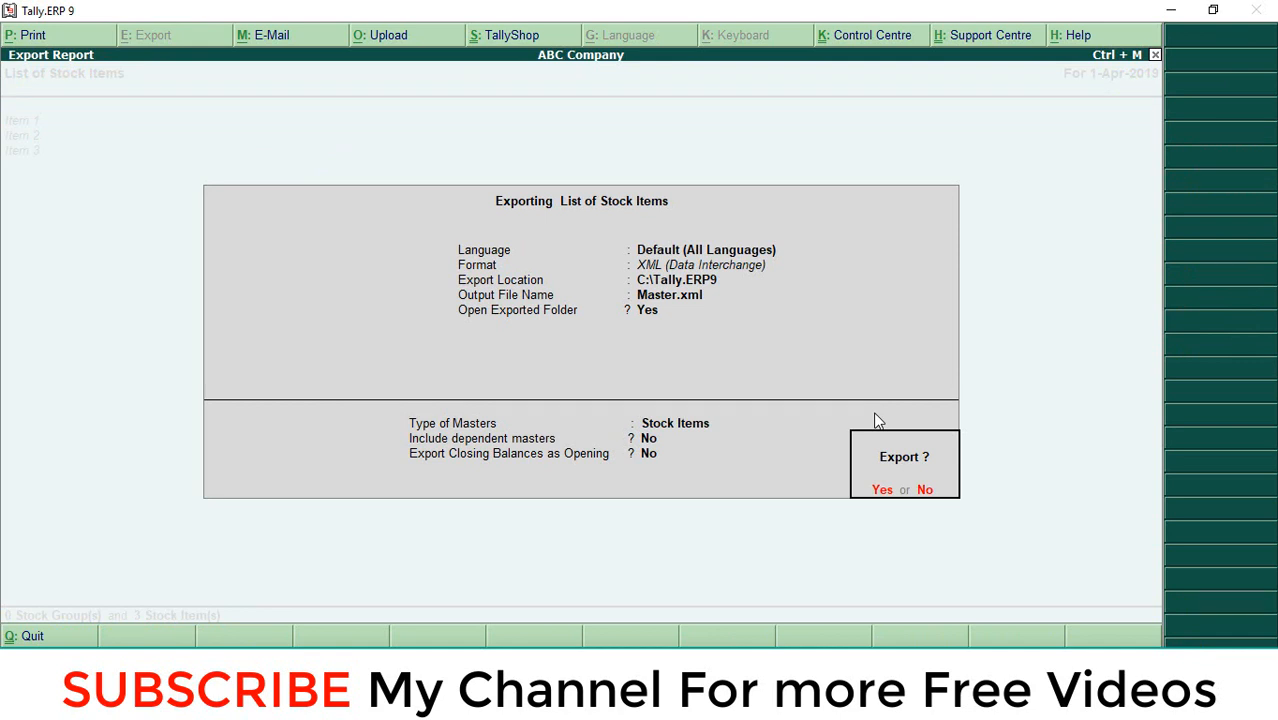
{"action": "left_click", "coordinate": [704, 248]}
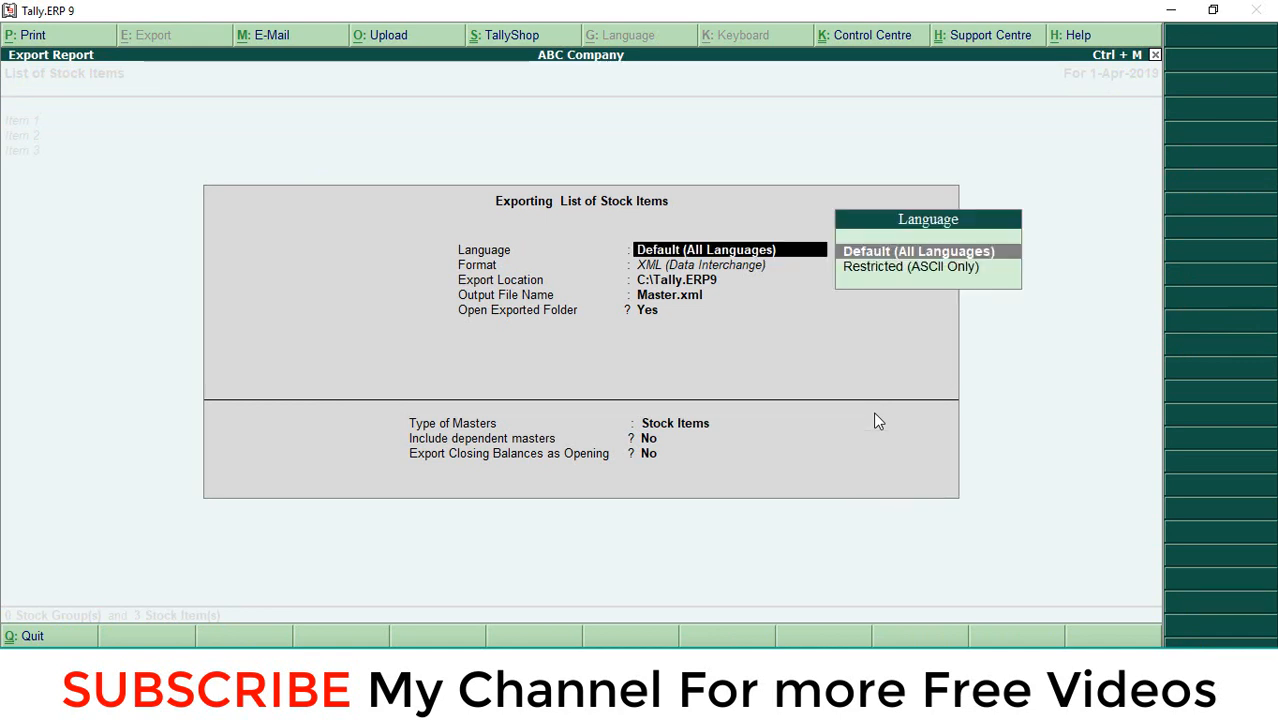
{"action": "left_click", "coordinate": [700, 264]}
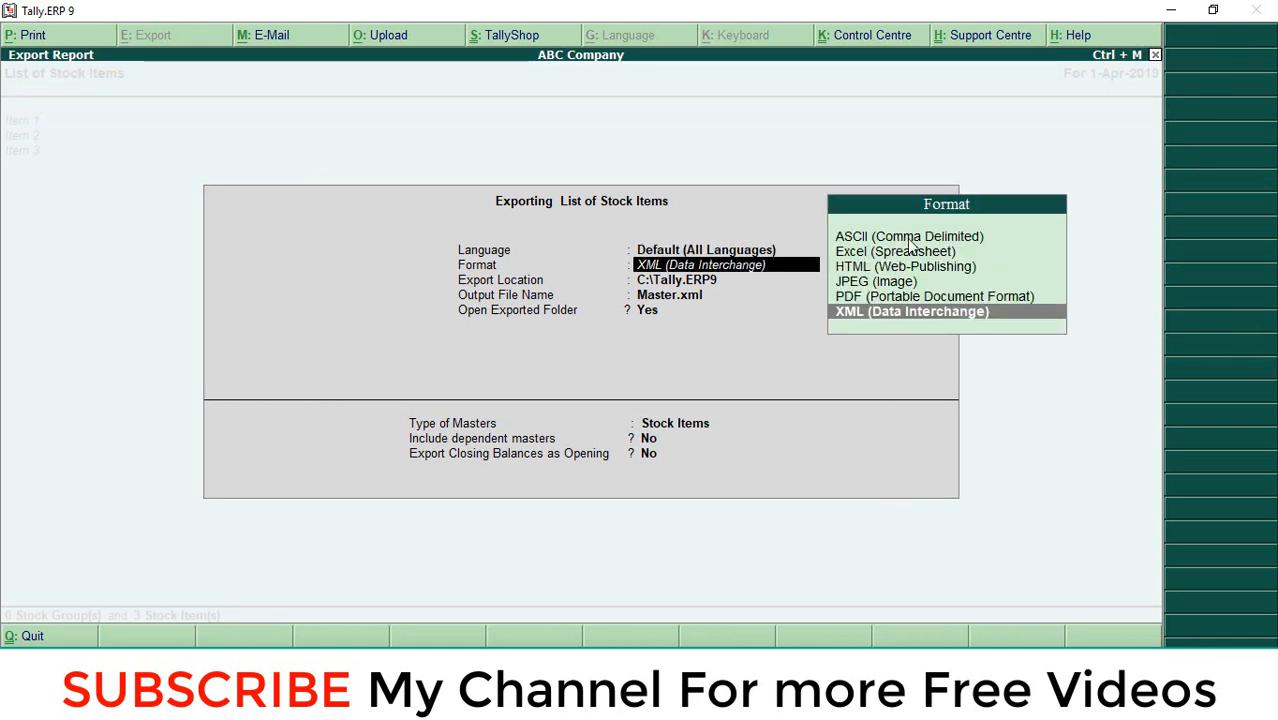
{"action": "mouse_move", "coordinate": [880, 318]}
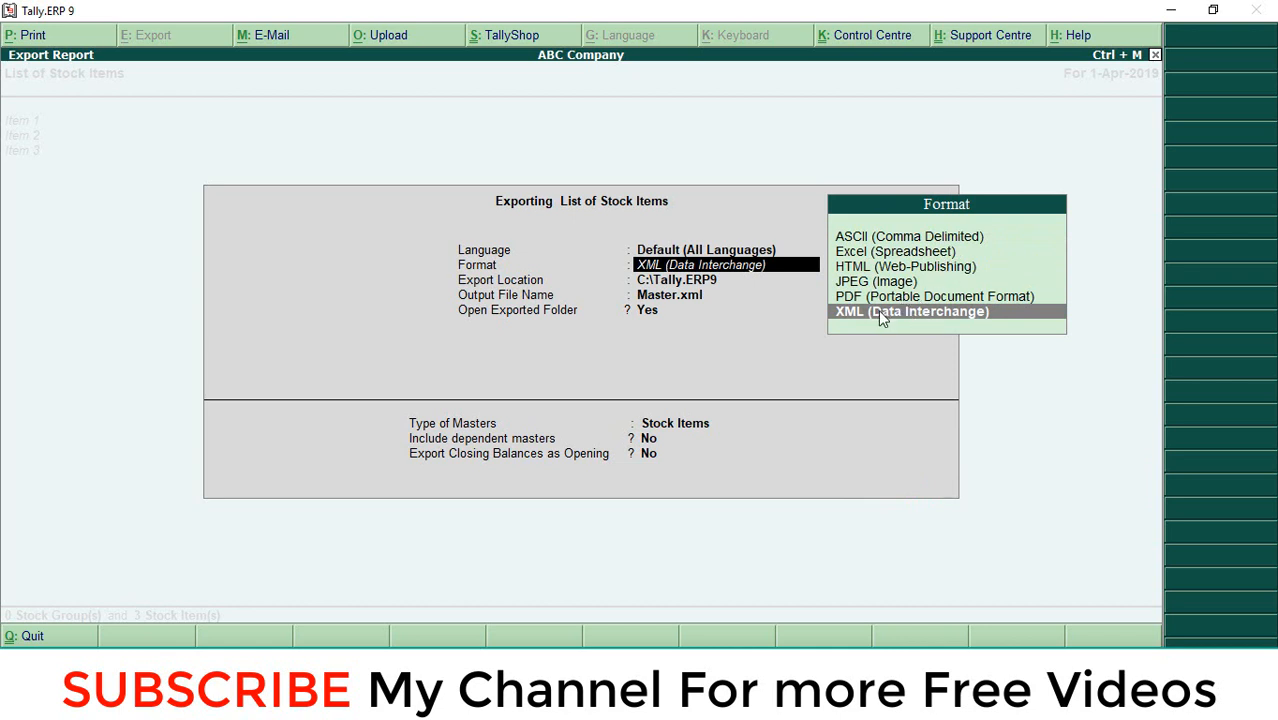
{"action": "mouse_move", "coordinate": [968, 322]}
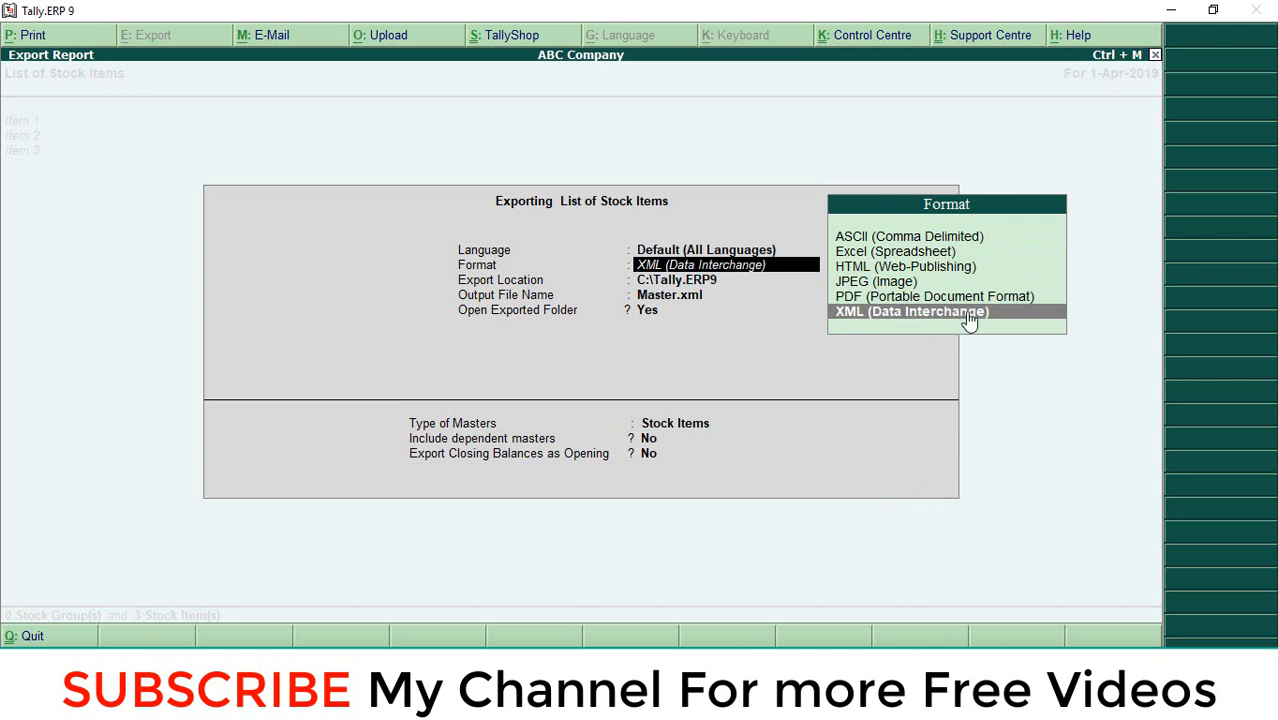
{"action": "left_click", "coordinate": [920, 312]}
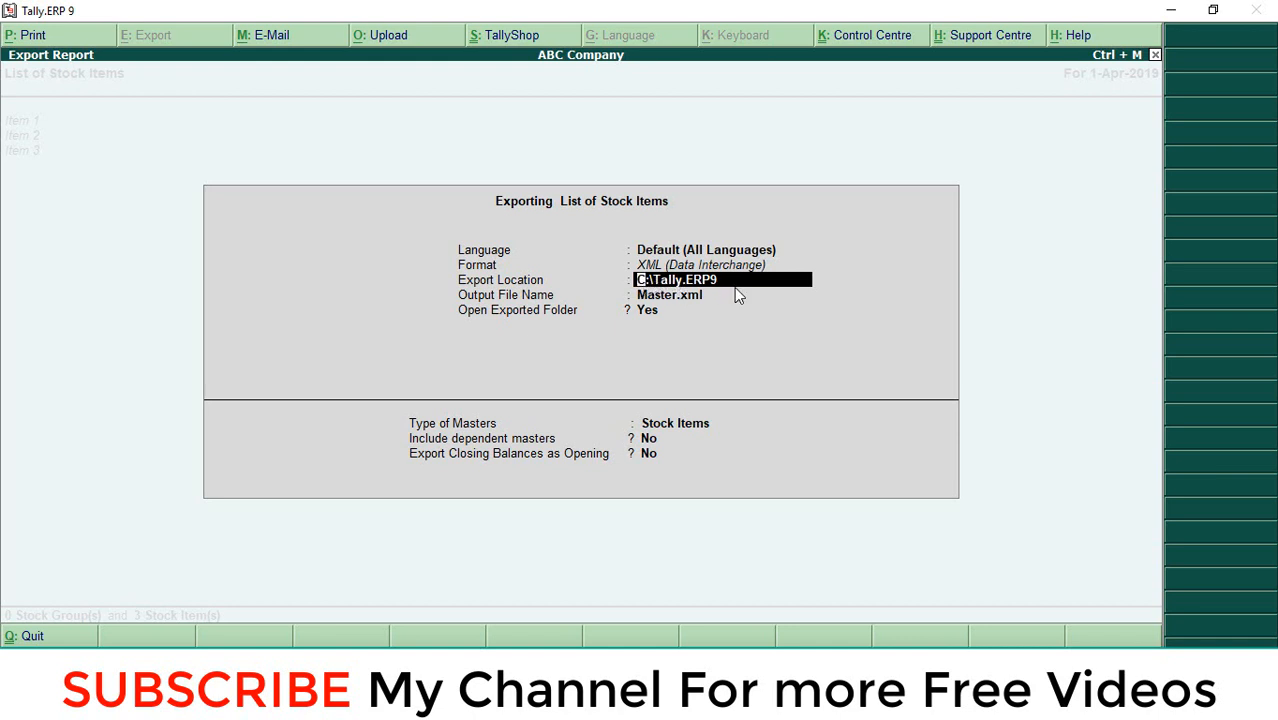
{"action": "mouse_move", "coordinate": [724, 282]}
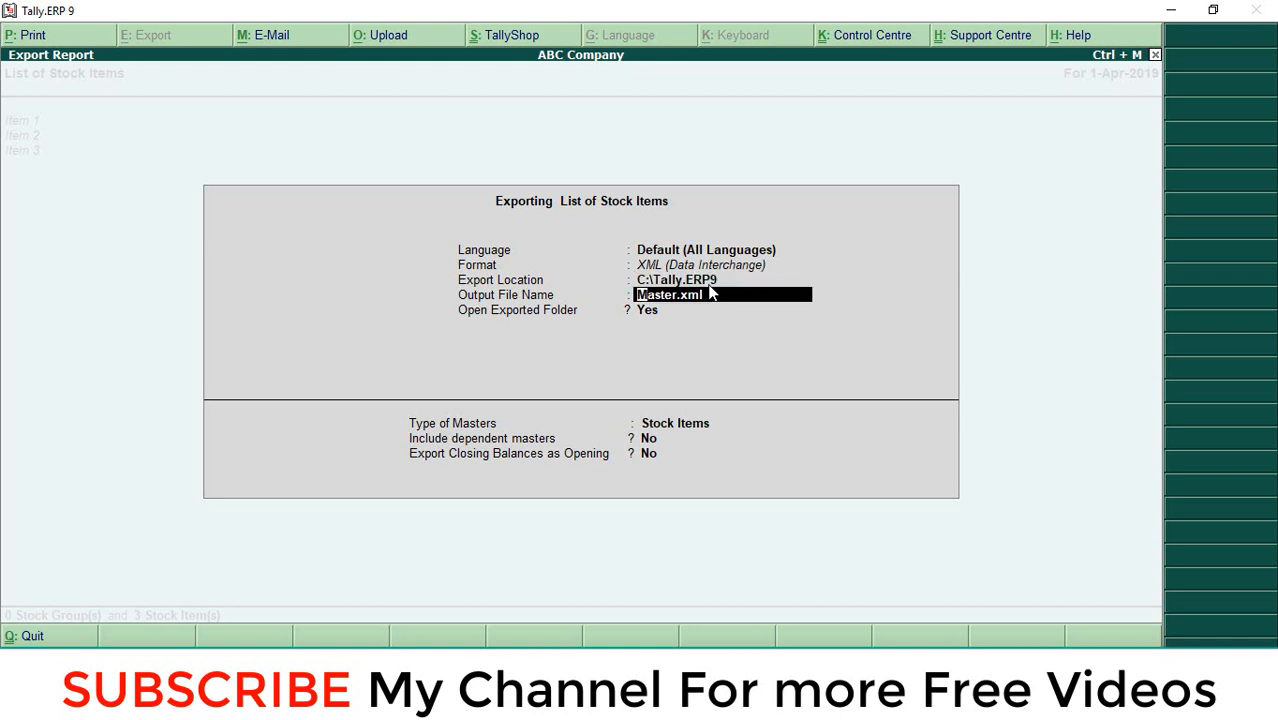
{"action": "mouse_move", "coordinate": [688, 304]}
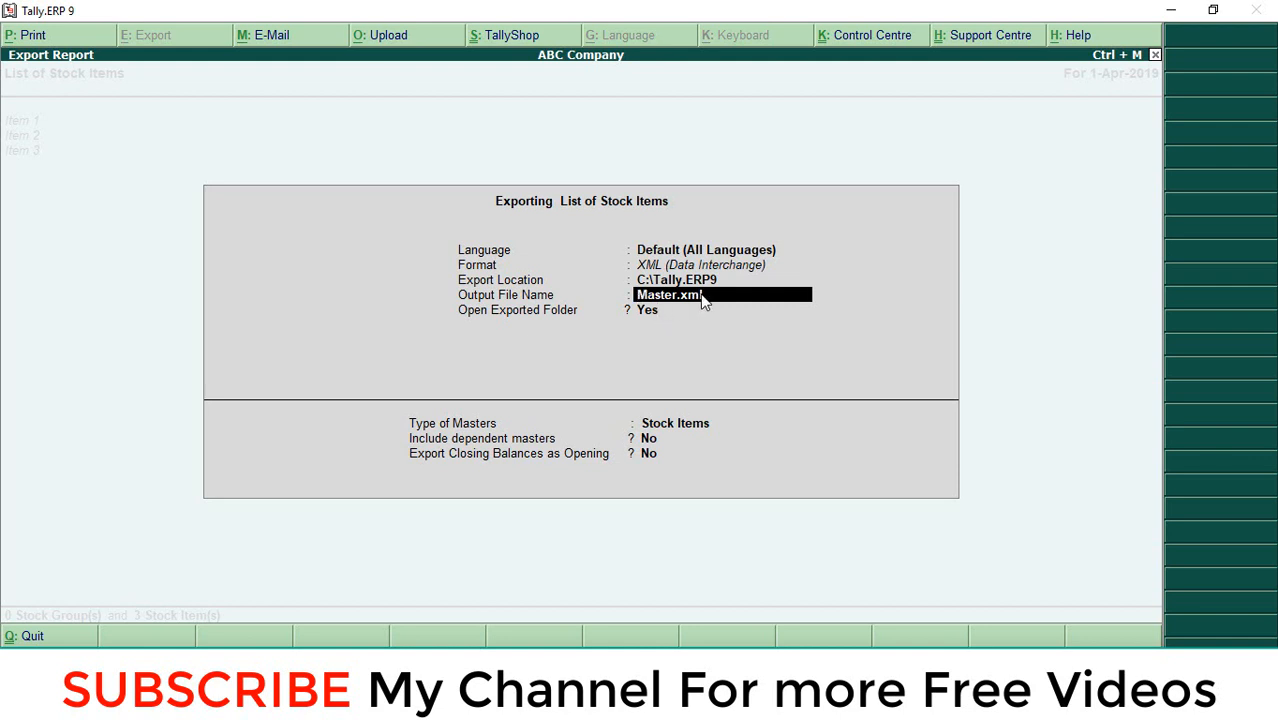
Step: Name the output file itemexport.xml and keep Stock Items as the type of masters
{"action": "type", "text": "items"}
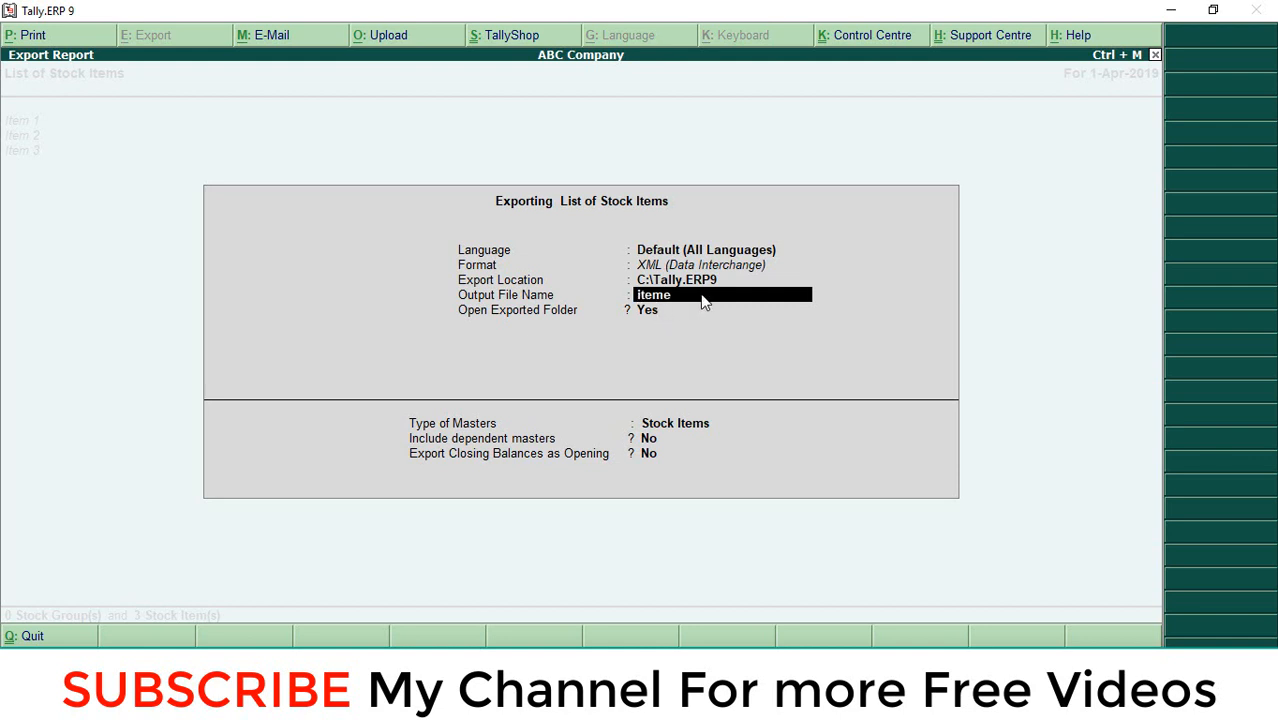
{"action": "type", "text": "export"}
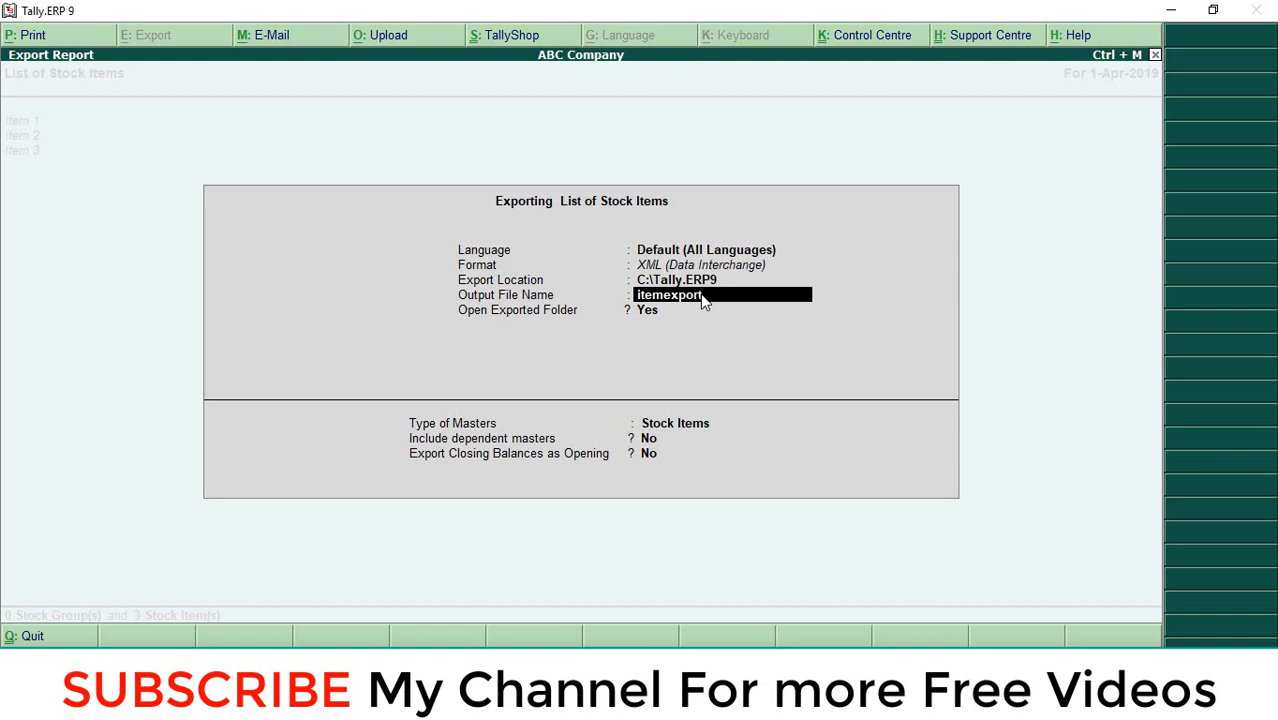
{"action": "type", "text": ".xml"}
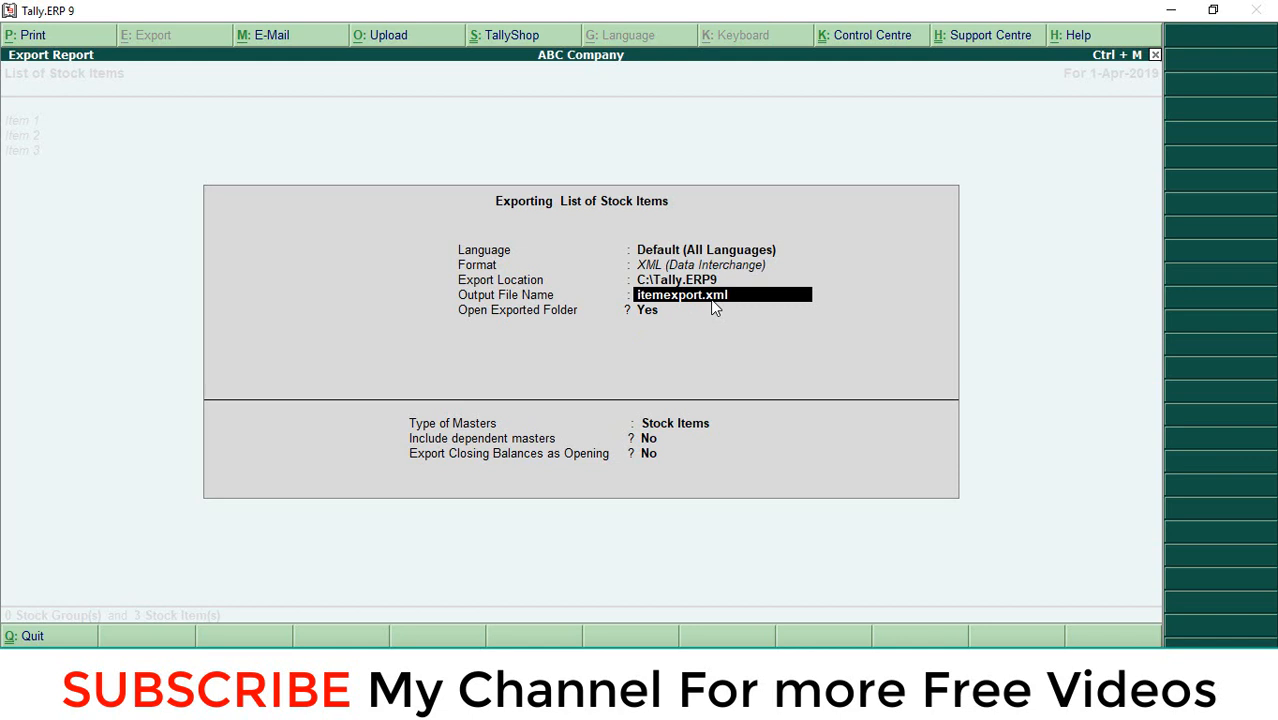
{"action": "mouse_move", "coordinate": [660, 316]}
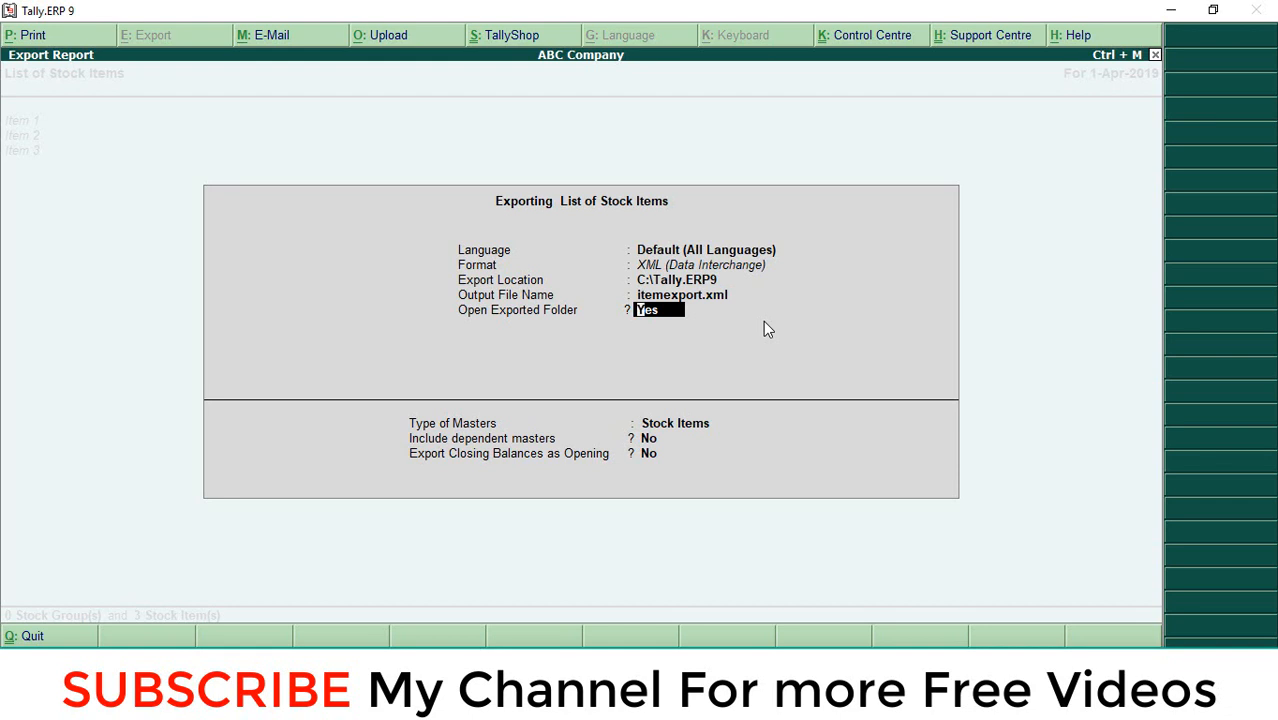
{"action": "left_click", "coordinate": [676, 422]}
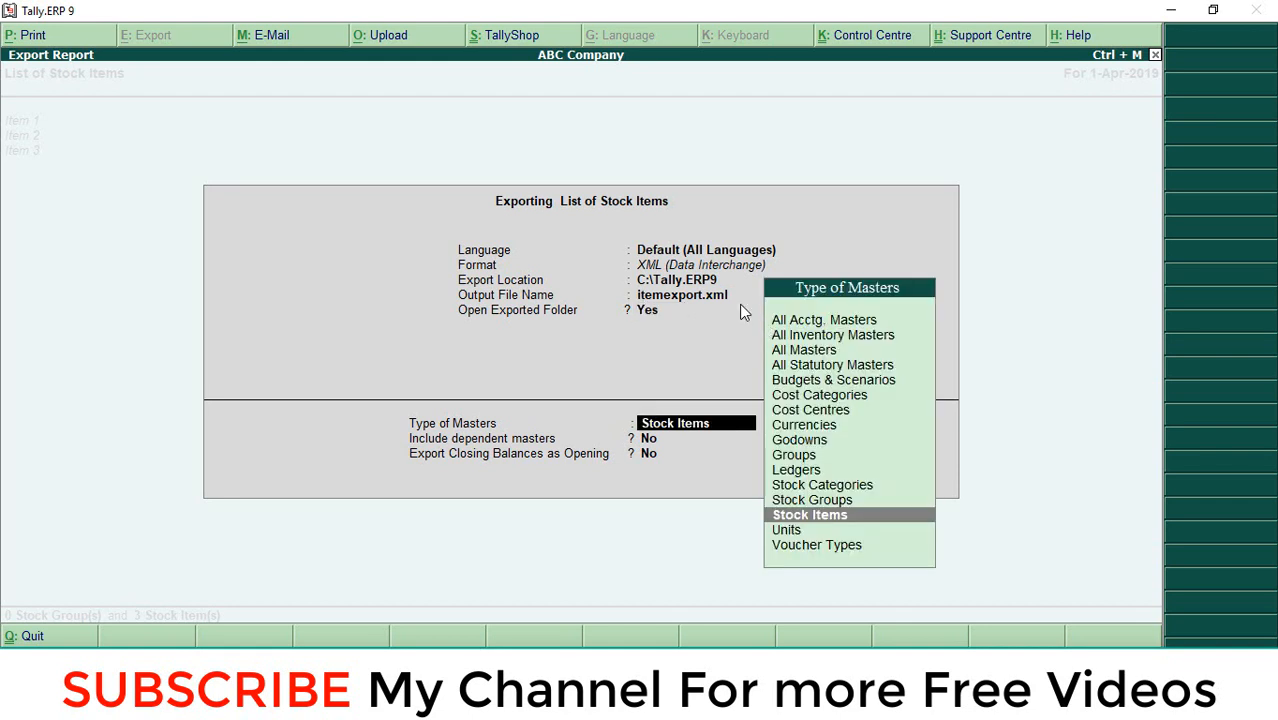
{"action": "mouse_move", "coordinate": [790, 530]}
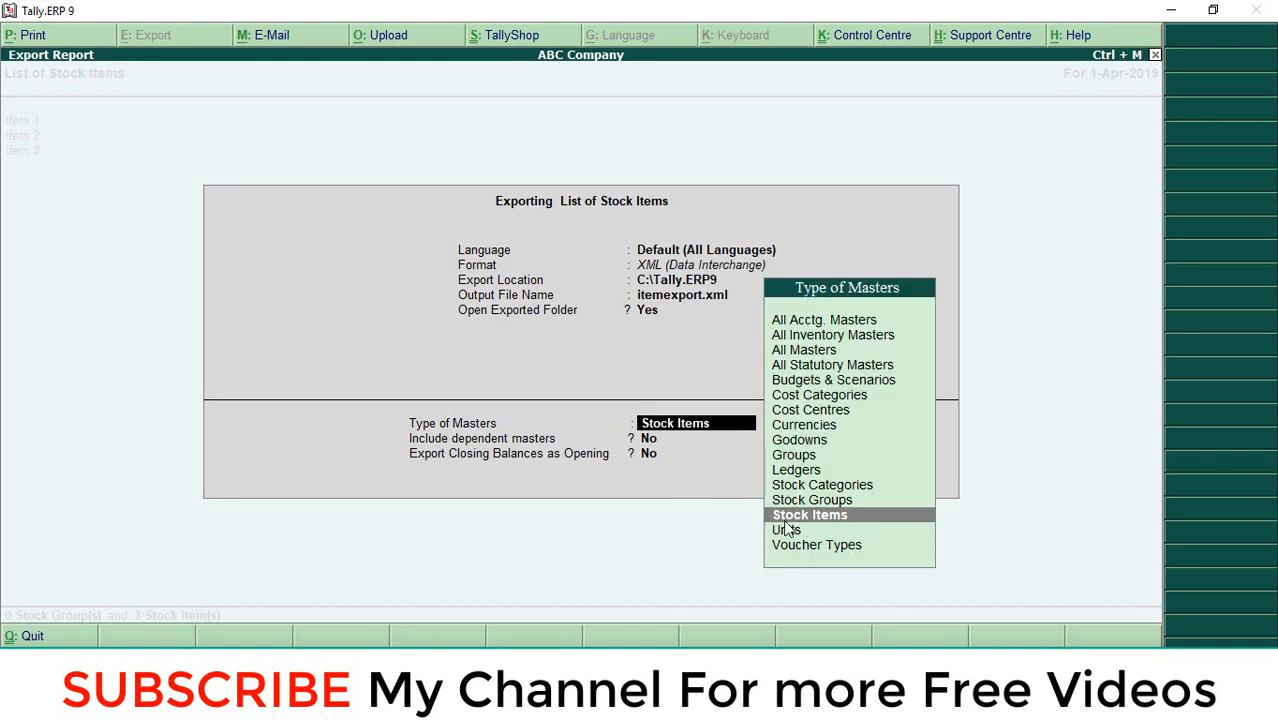
{"action": "mouse_move", "coordinate": [814, 528]}
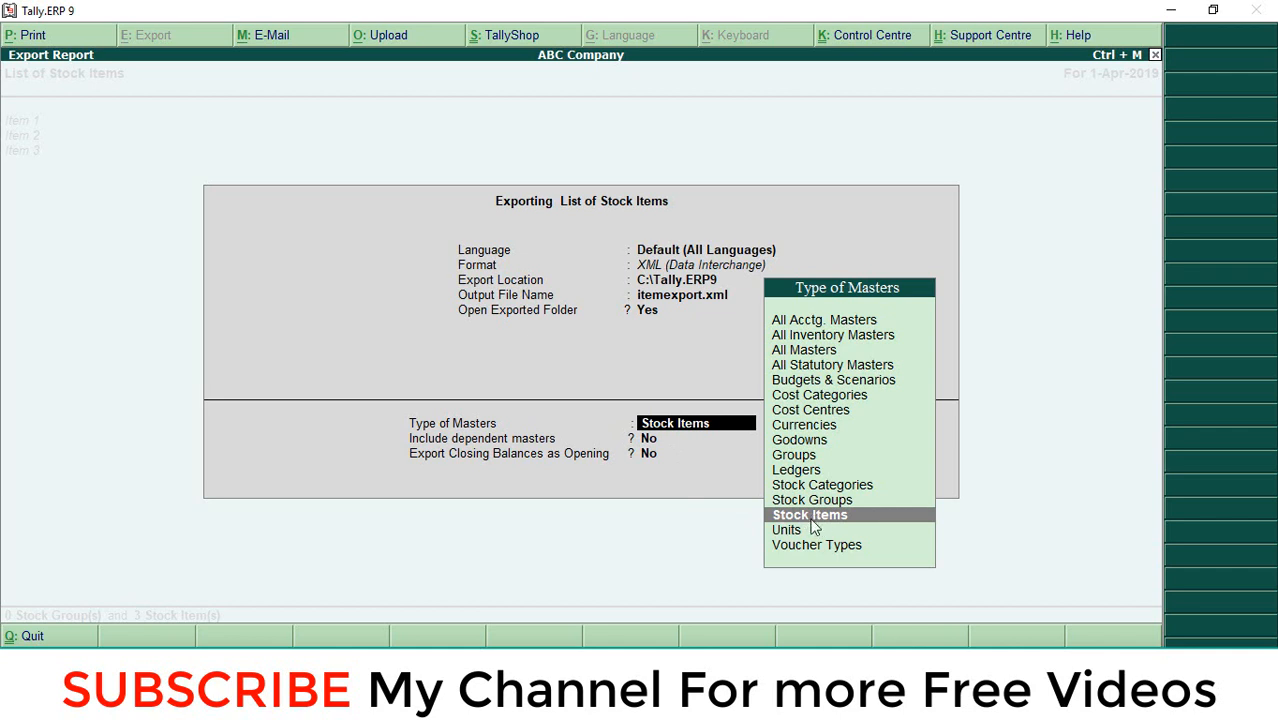
{"action": "left_click", "coordinate": [808, 514]}
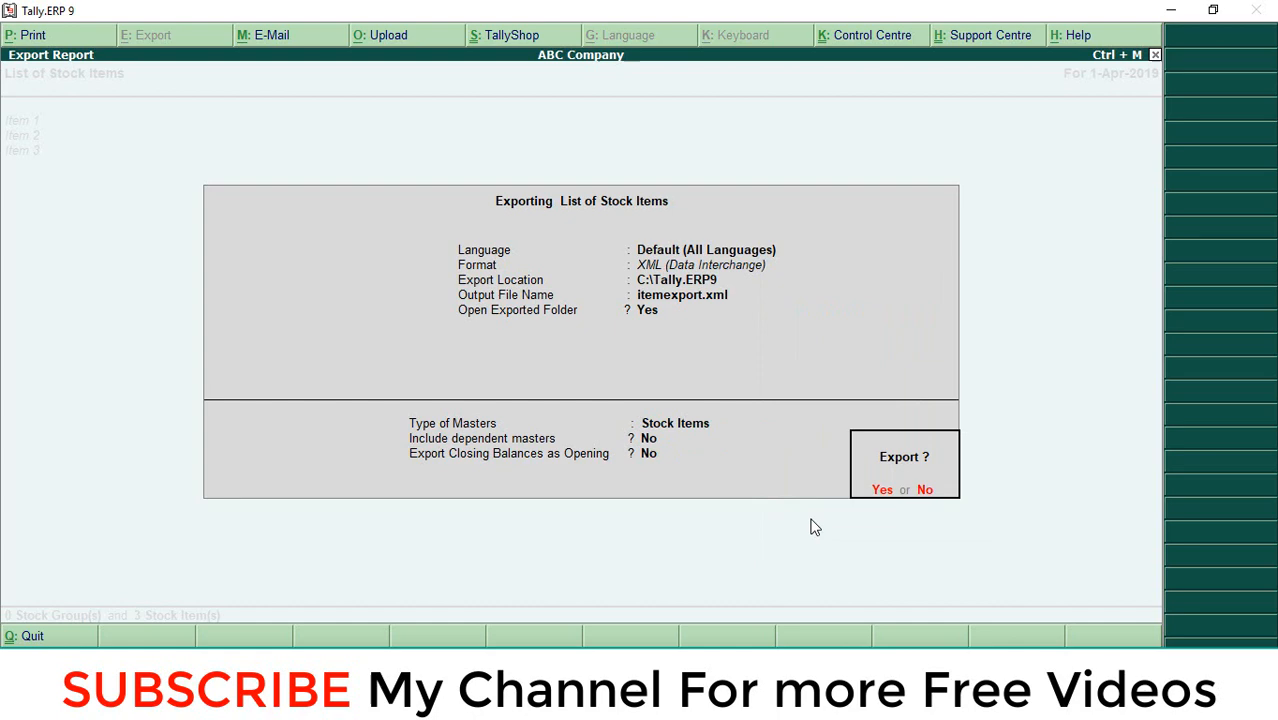
Step: Confirm the export of itemexport.xml and close the Explorer window showing it
{"action": "left_click", "coordinate": [880, 490]}
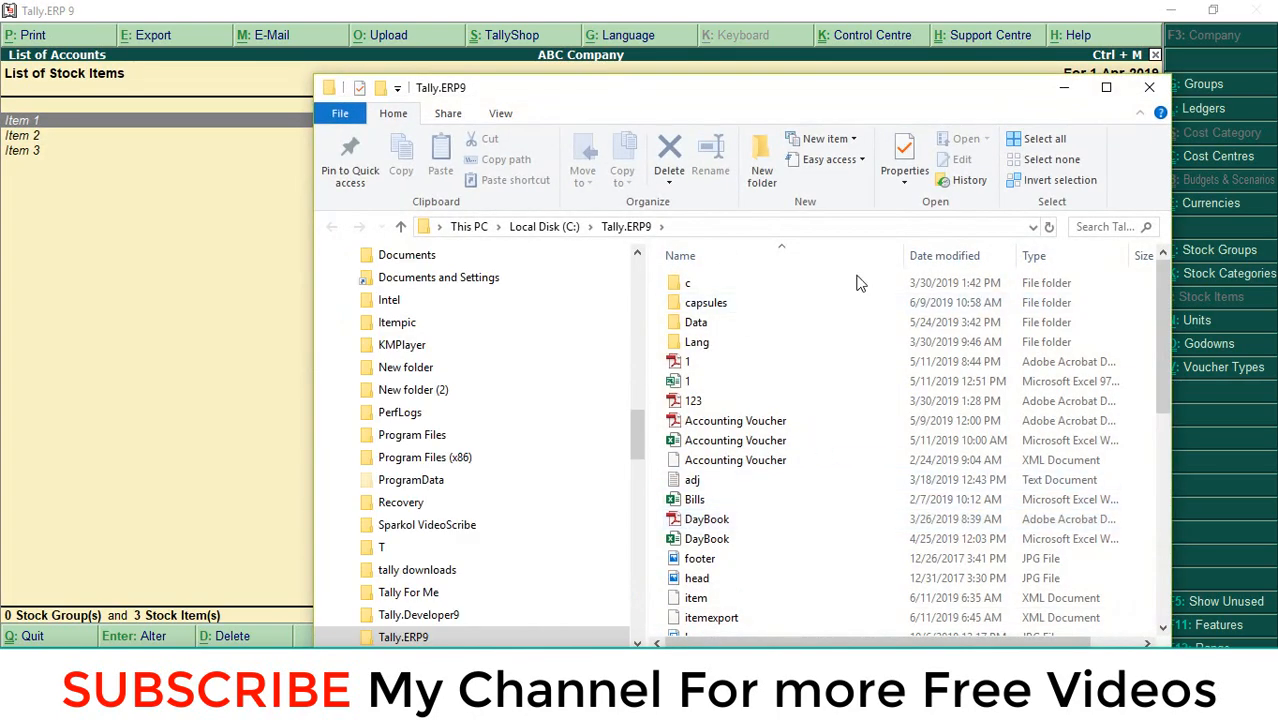
{"action": "mouse_move", "coordinate": [1148, 88]}
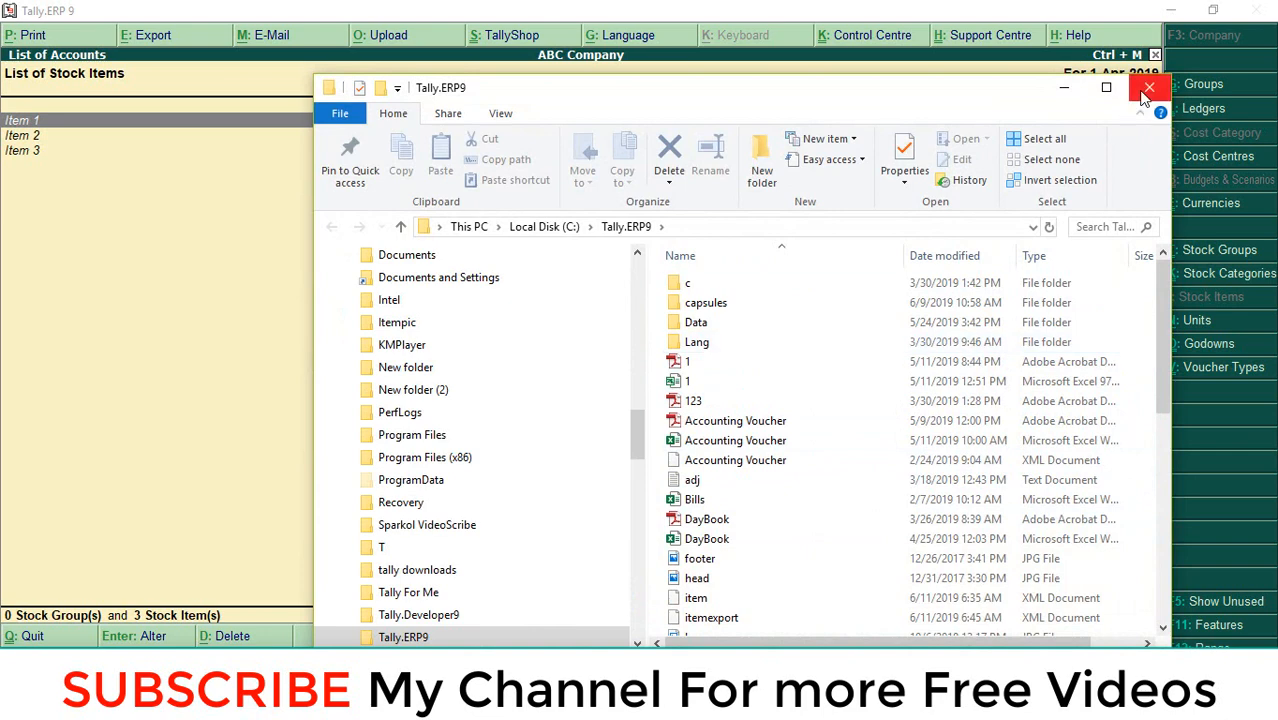
{"action": "left_click", "coordinate": [1148, 88]}
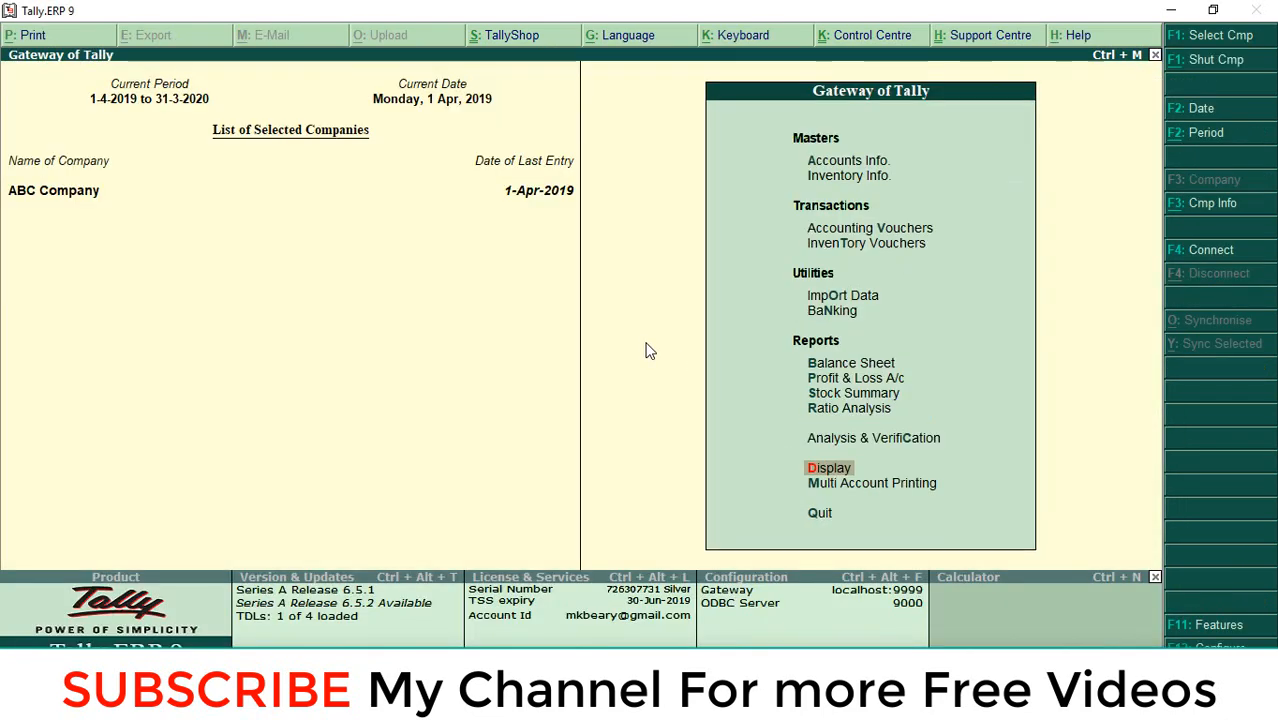
{"action": "mouse_move", "coordinate": [1064, 216]}
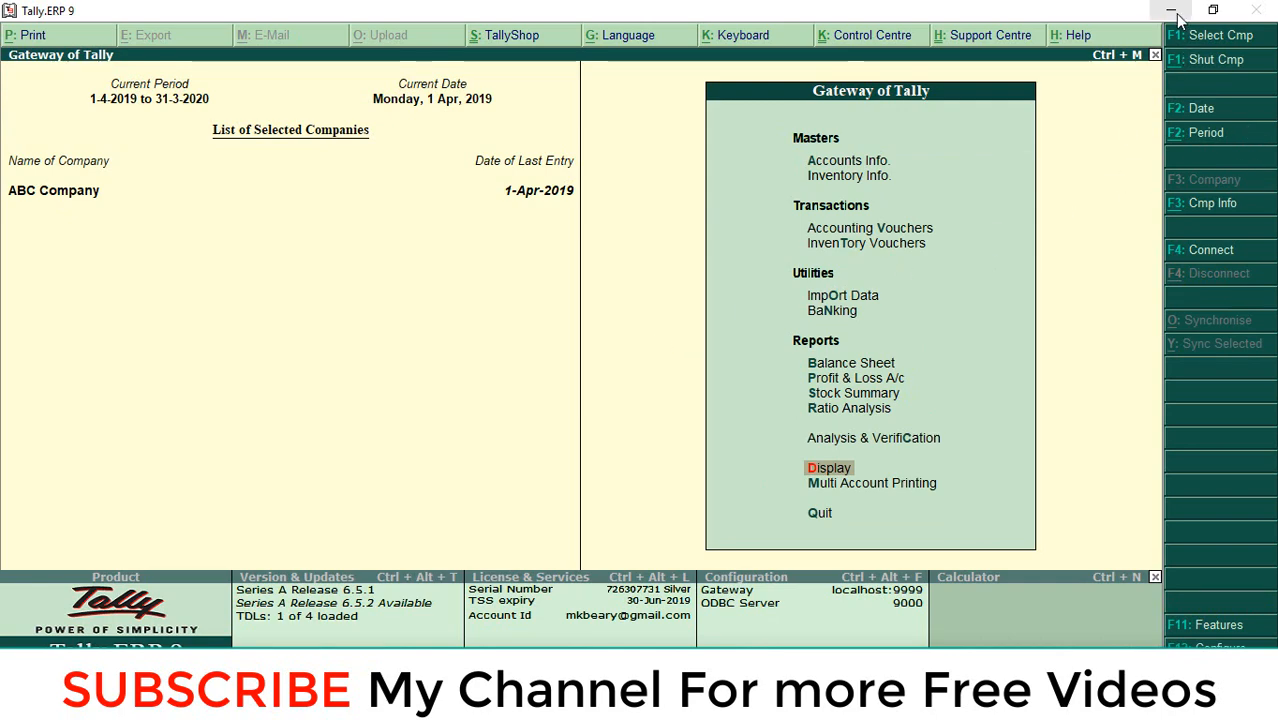
Step: Minimize the ABC session, launch a second Tally instance and load Demo Company
{"action": "left_click", "coordinate": [1174, 10]}
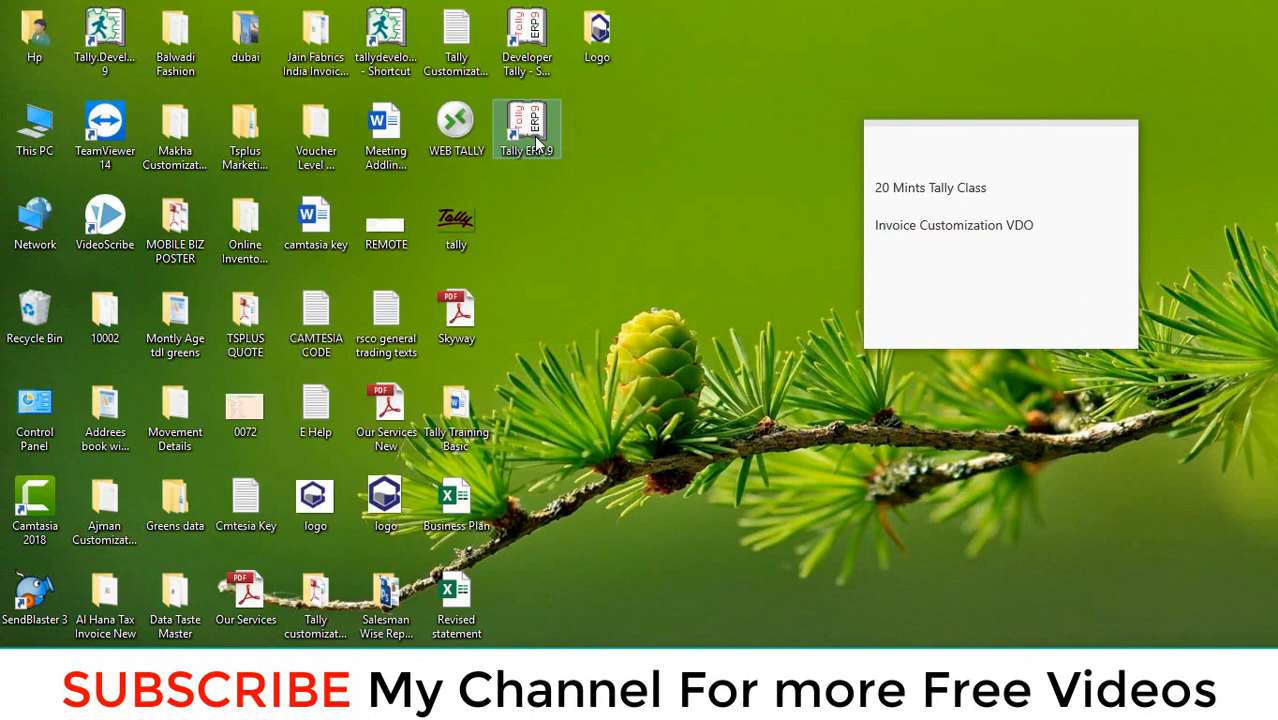
{"action": "double_click", "coordinate": [528, 128]}
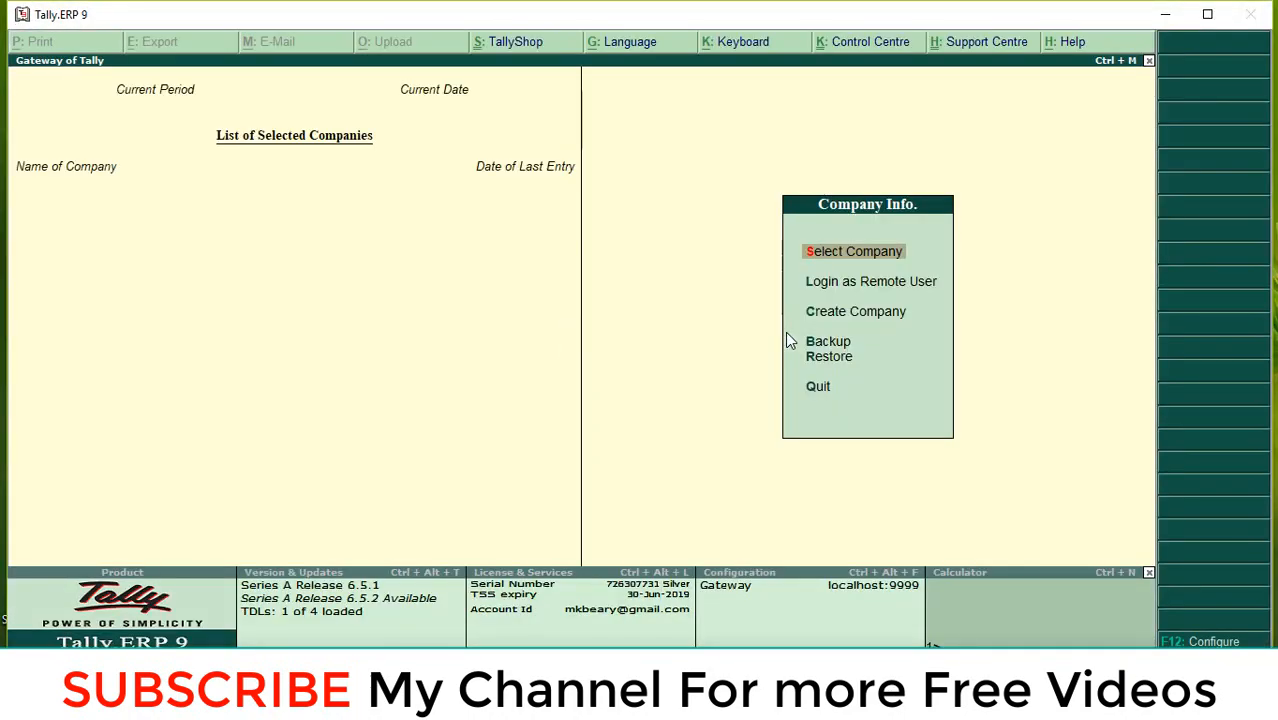
{"action": "left_click", "coordinate": [852, 252]}
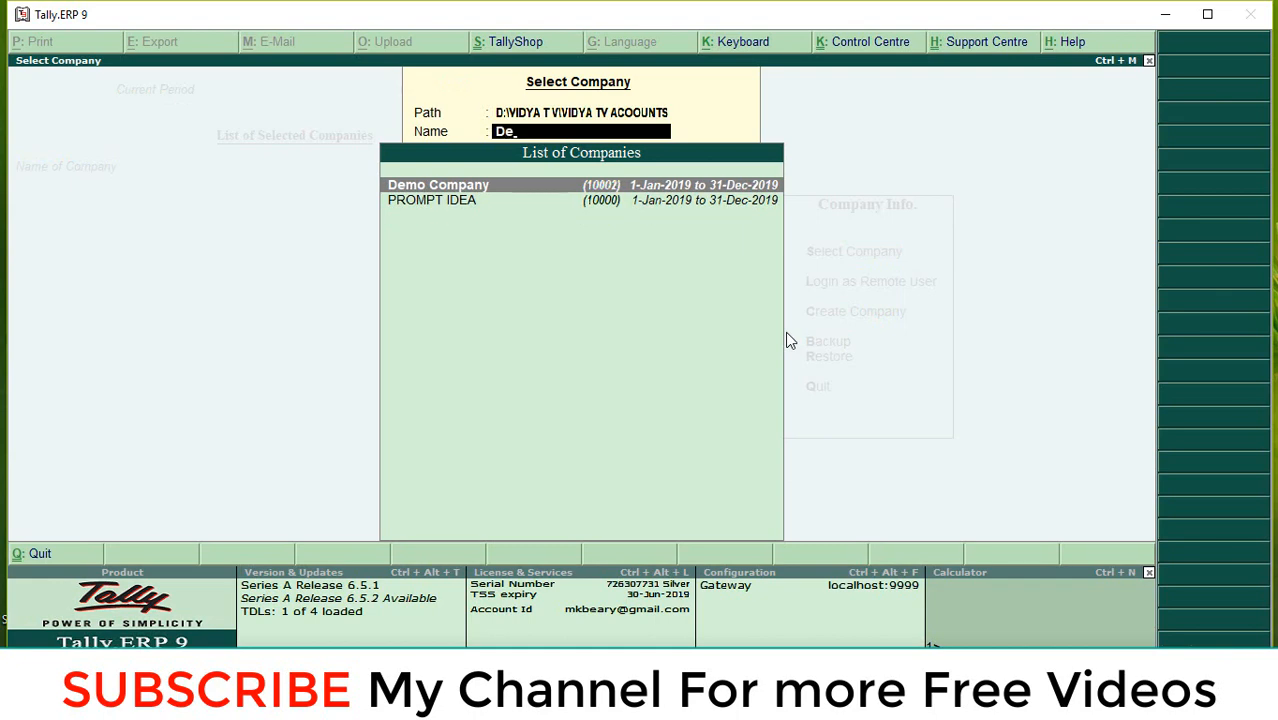
{"action": "left_click", "coordinate": [438, 184]}
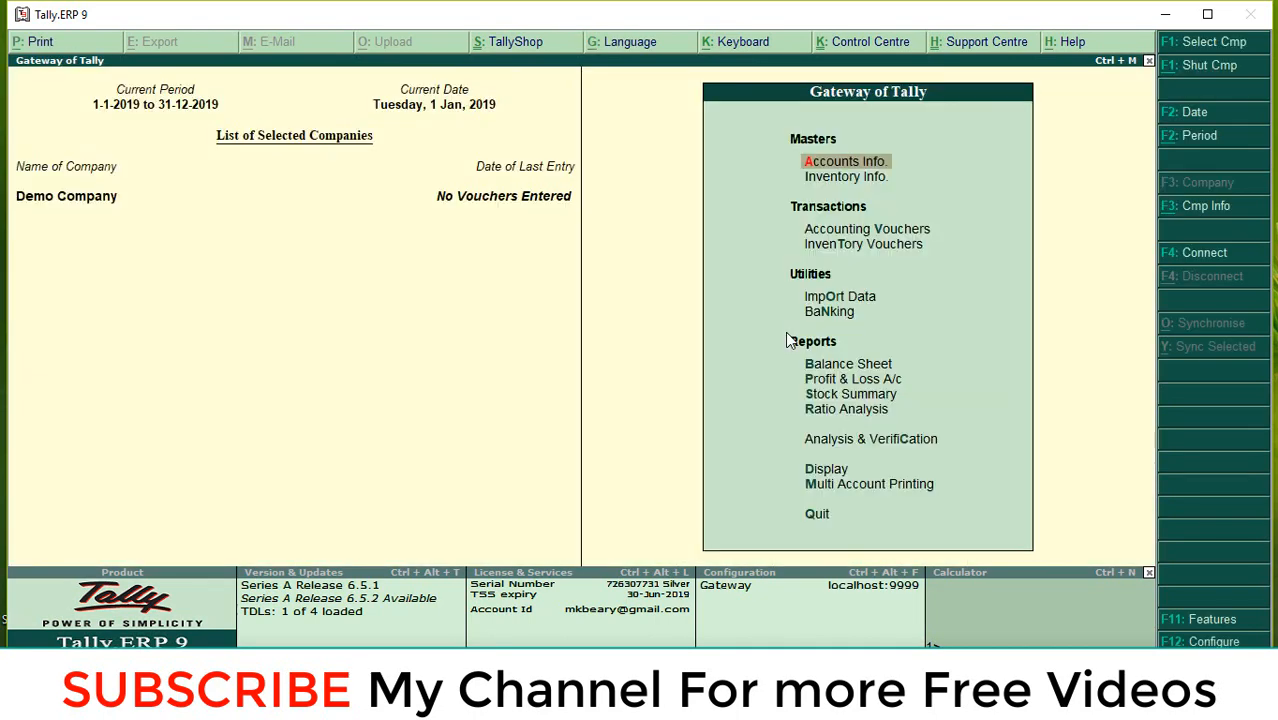
{"action": "mouse_move", "coordinate": [850, 392]}
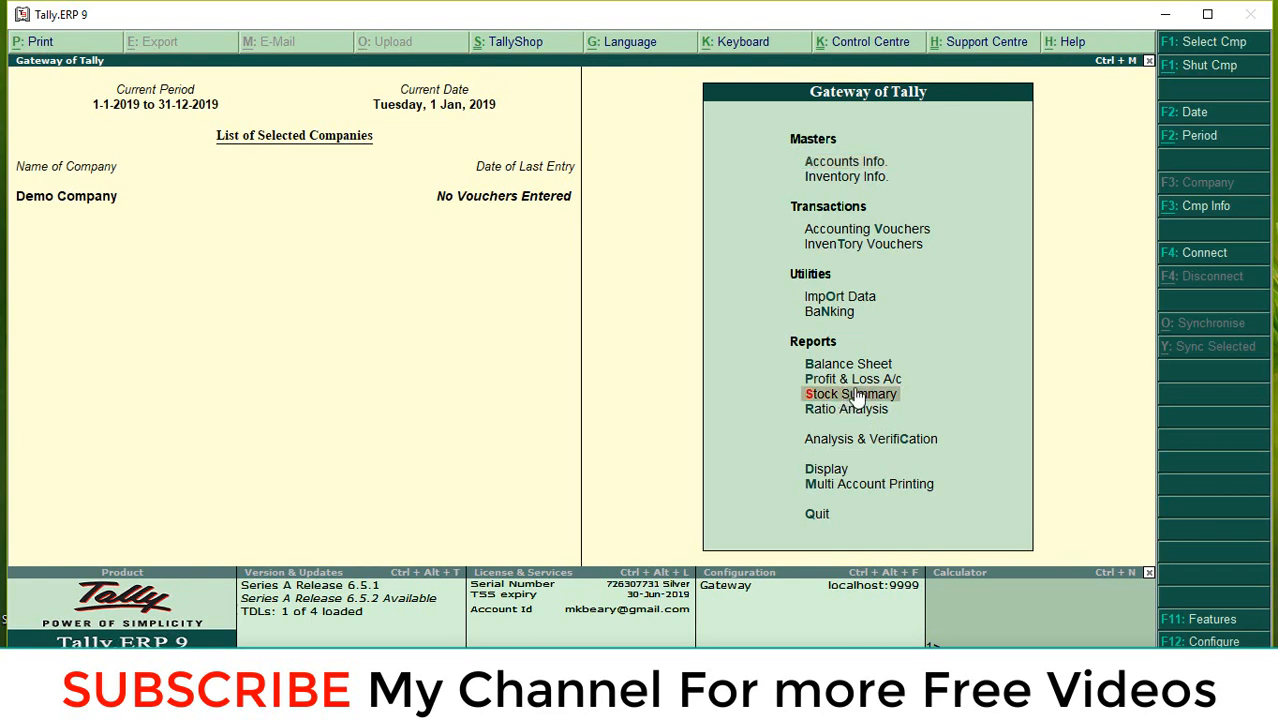
{"action": "left_click", "coordinate": [850, 392]}
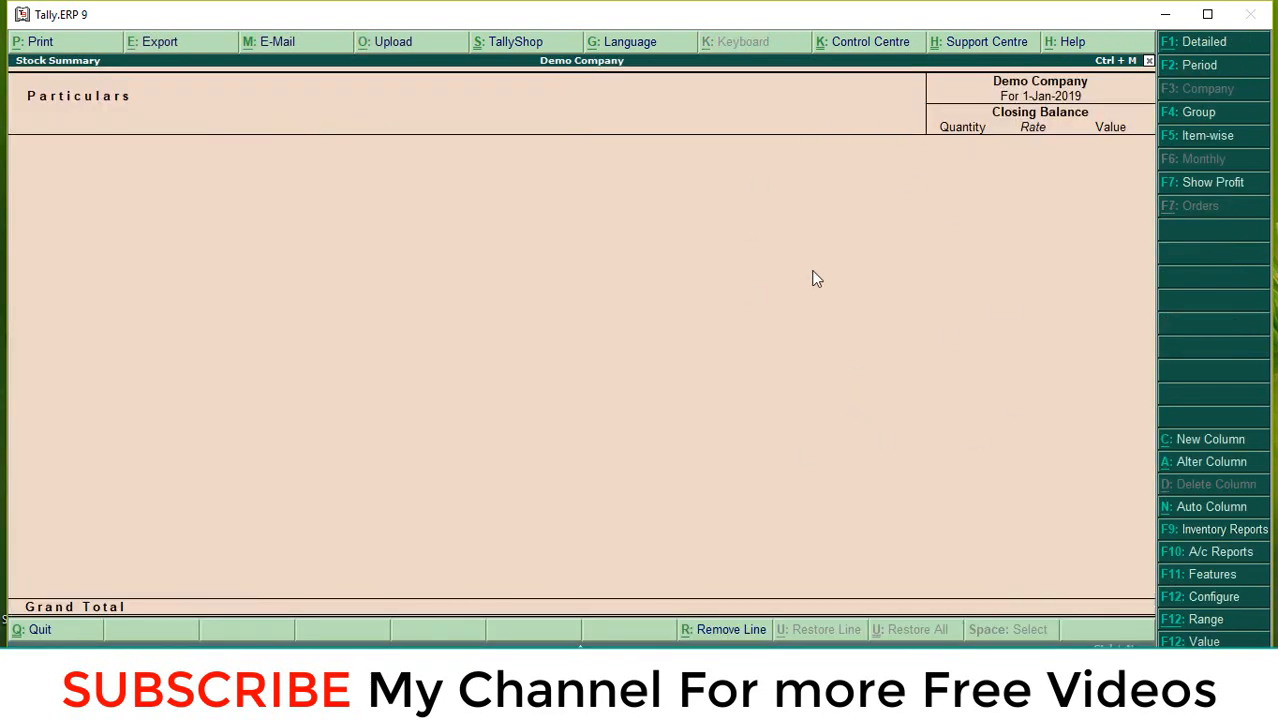
{"action": "key", "text": "Escape"}
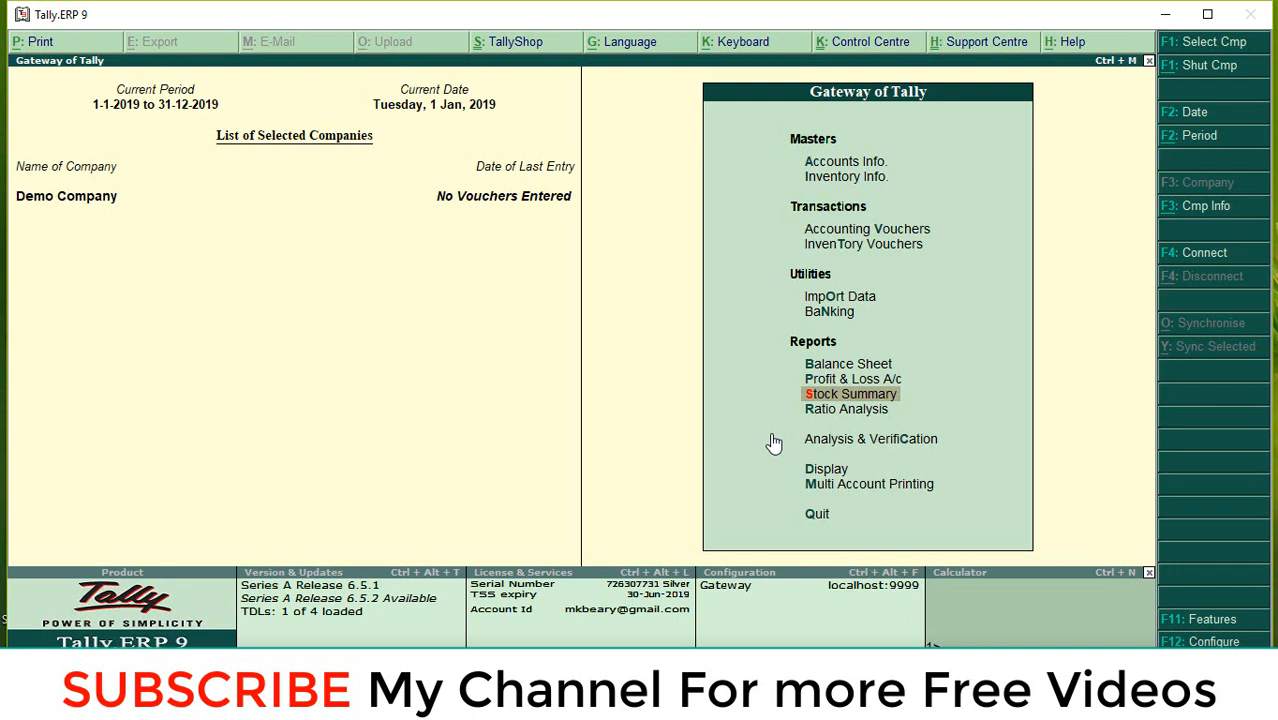
{"action": "mouse_move", "coordinate": [824, 308]}
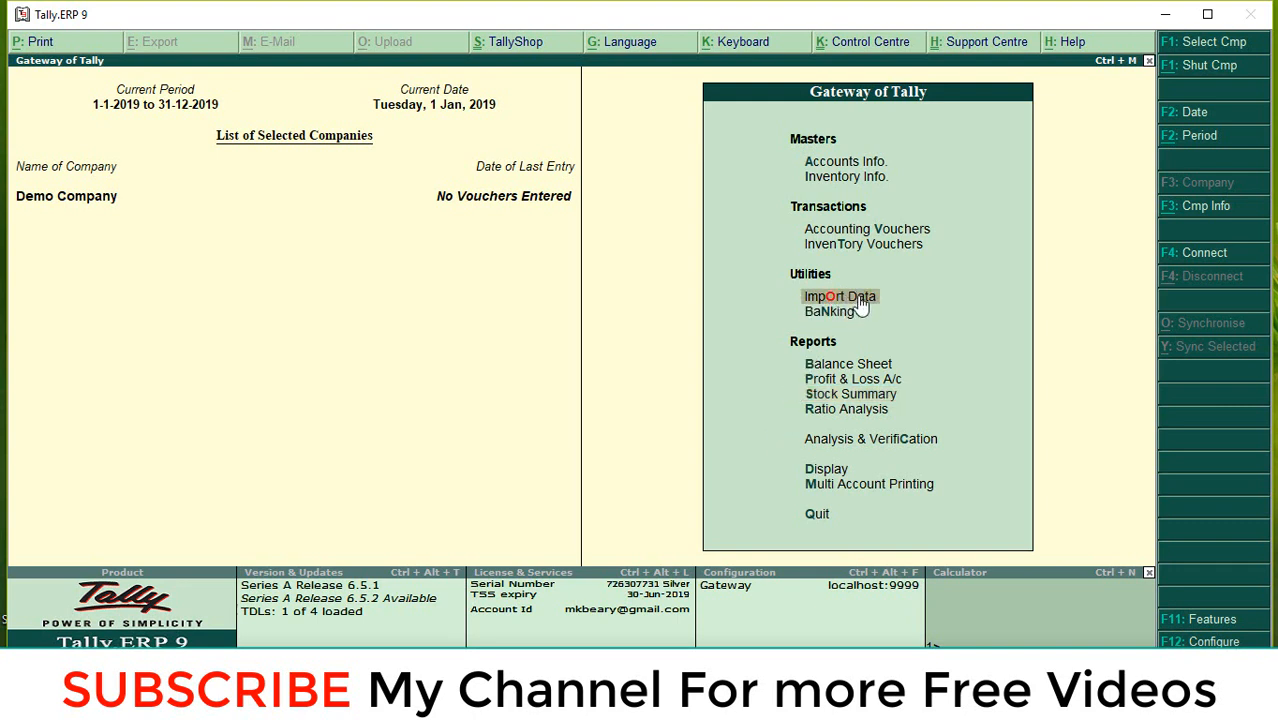
Step: Start importing masters from itemexport.xml and choose how existing entries are treated
{"action": "left_click", "coordinate": [840, 296]}
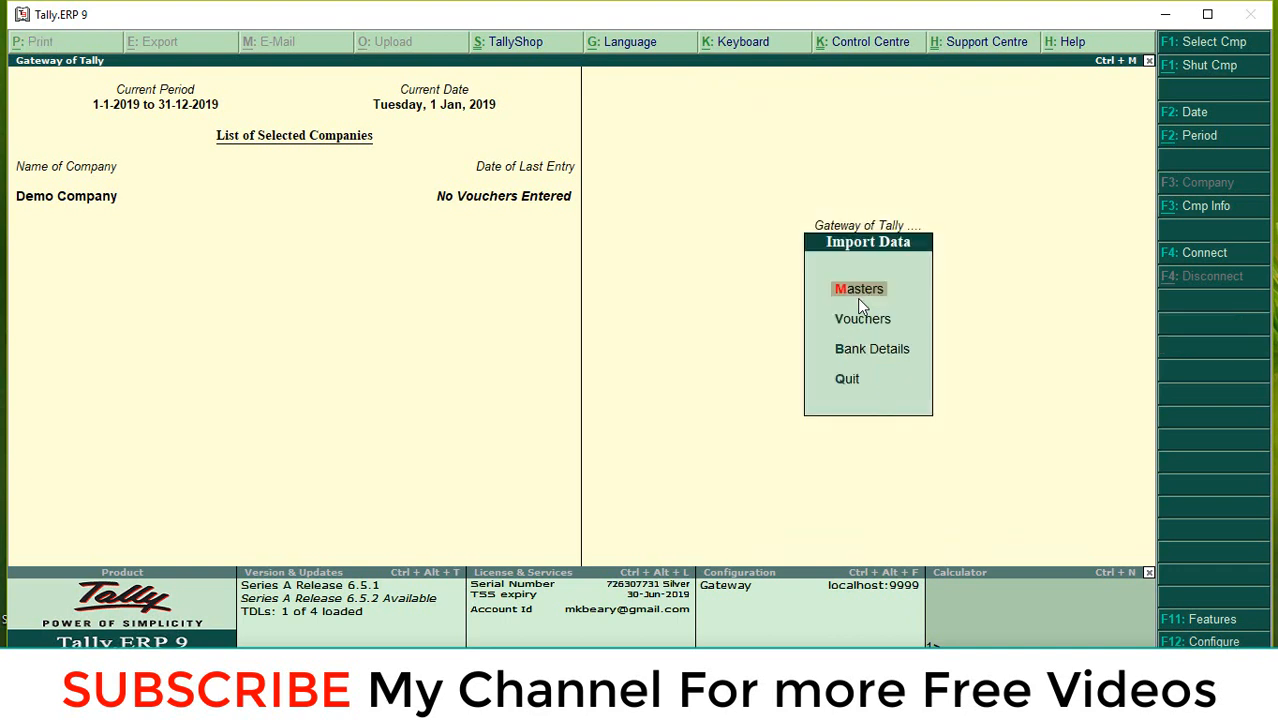
{"action": "left_click", "coordinate": [858, 288]}
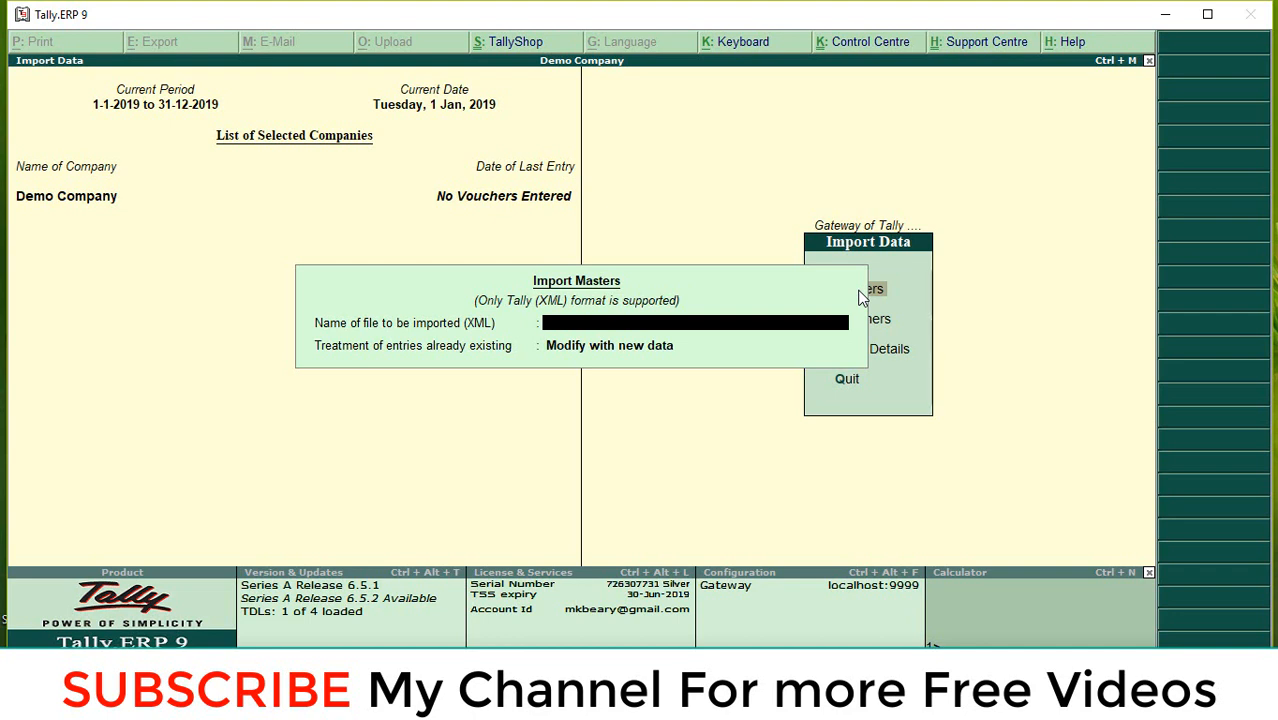
{"action": "type", "text": "itemexport.xml"}
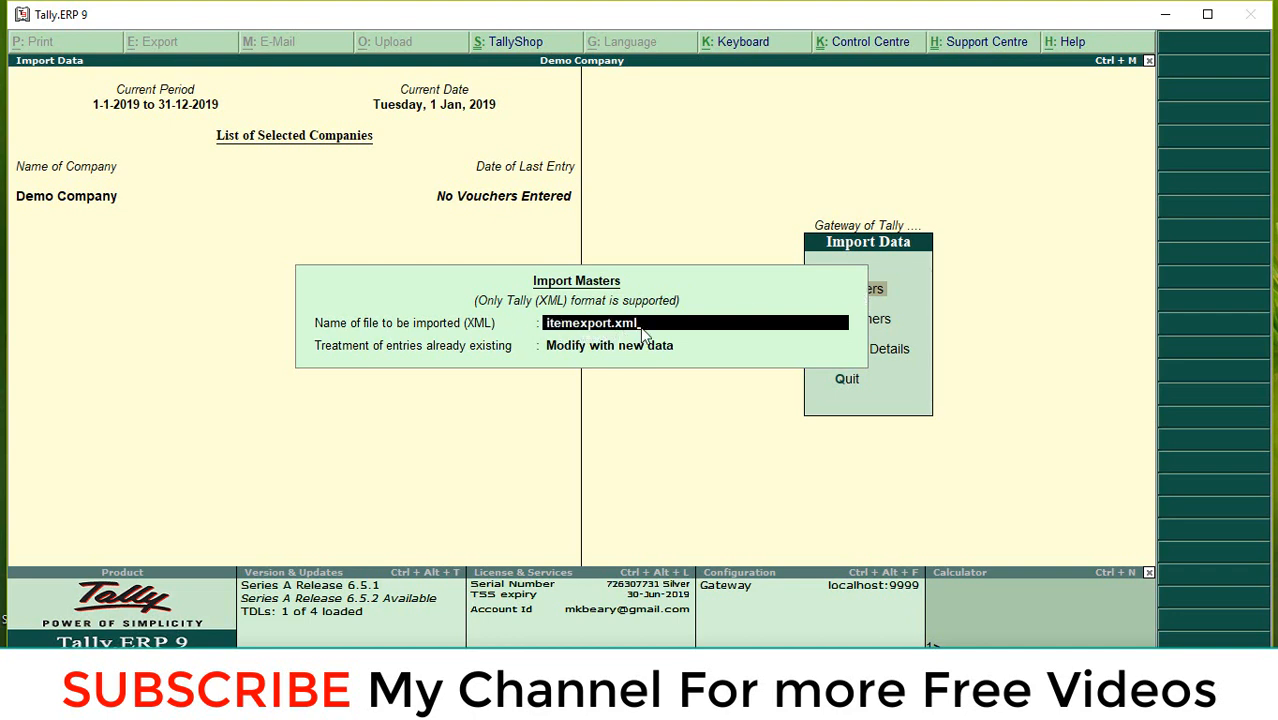
{"action": "mouse_move", "coordinate": [588, 360]}
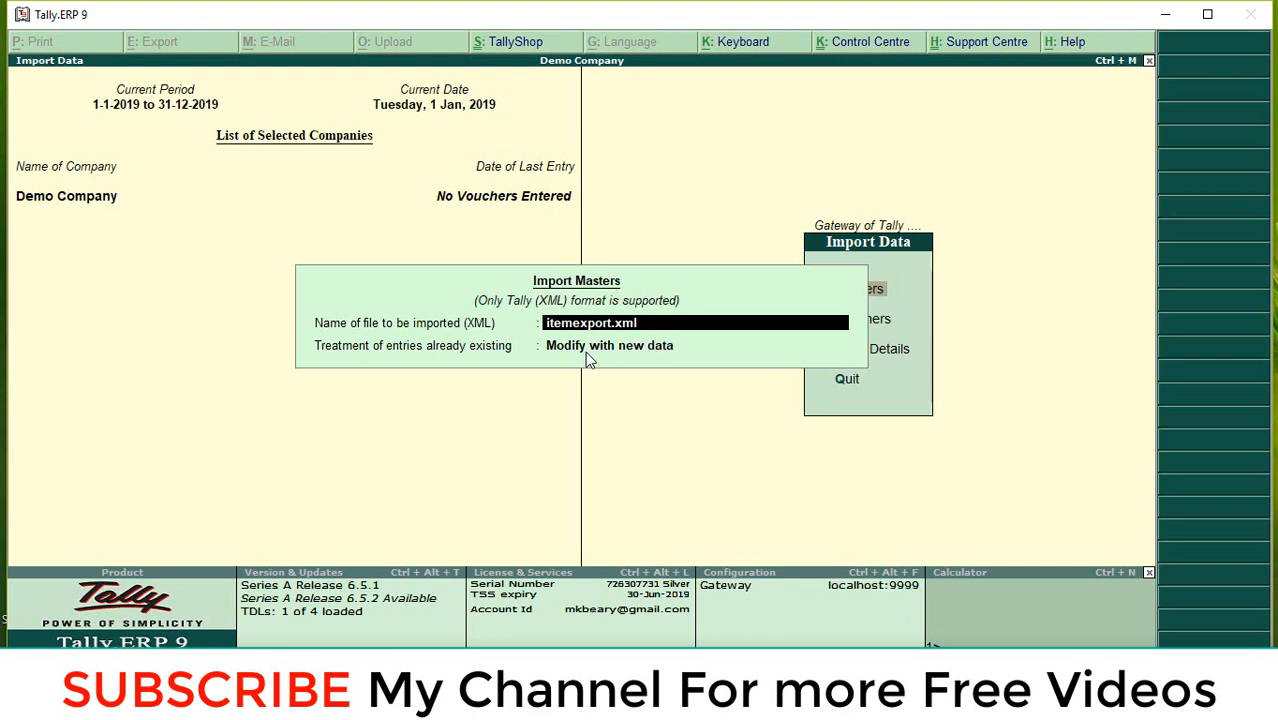
{"action": "left_click", "coordinate": [610, 344]}
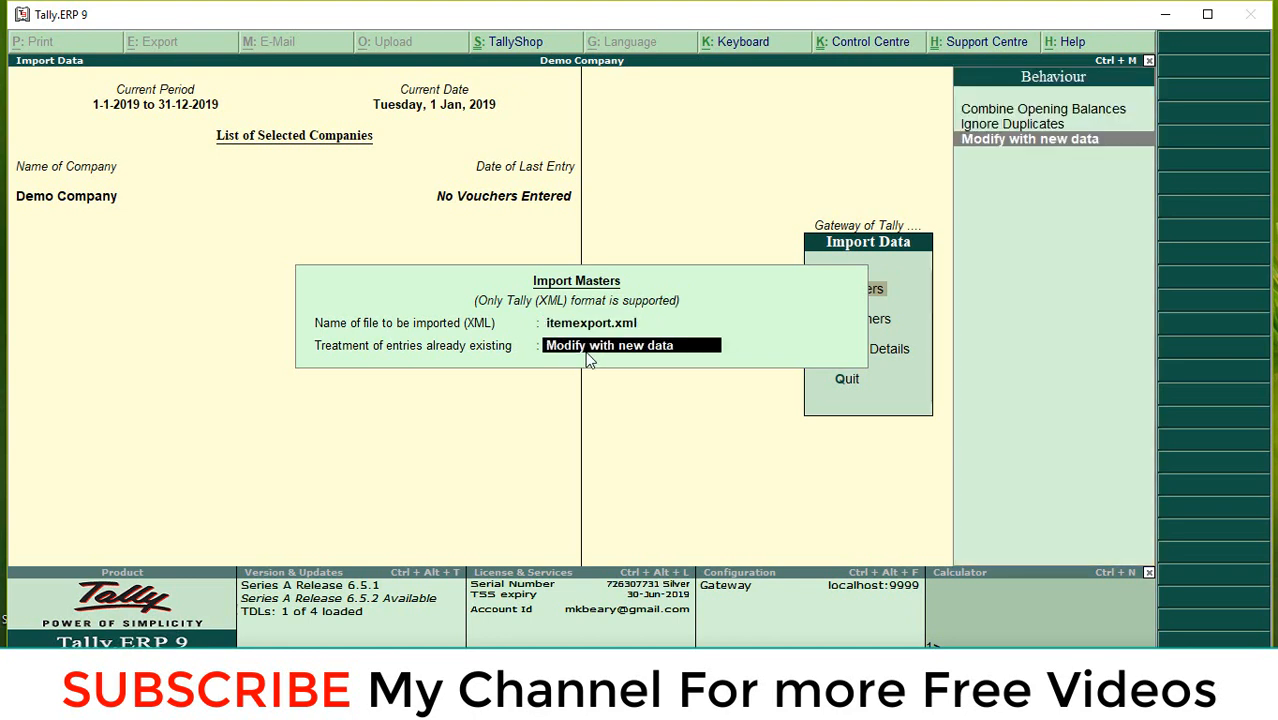
{"action": "mouse_move", "coordinate": [1044, 130]}
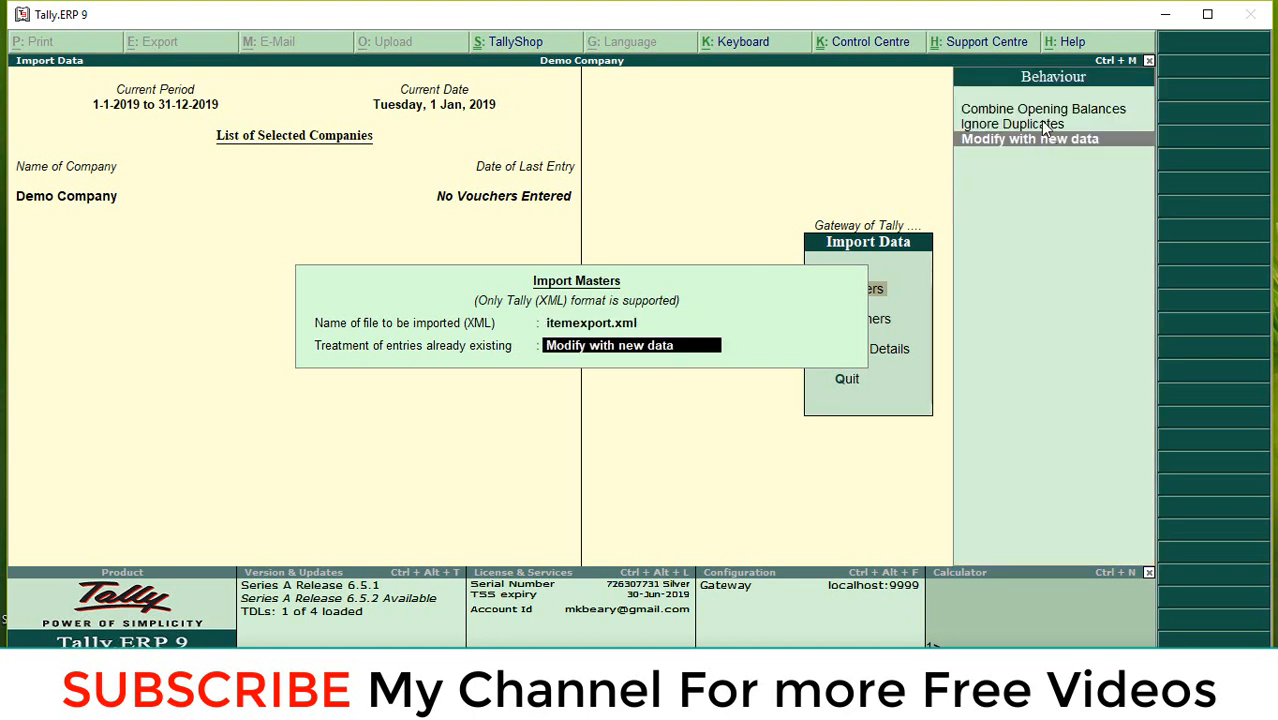
{"action": "mouse_move", "coordinate": [1016, 138]}
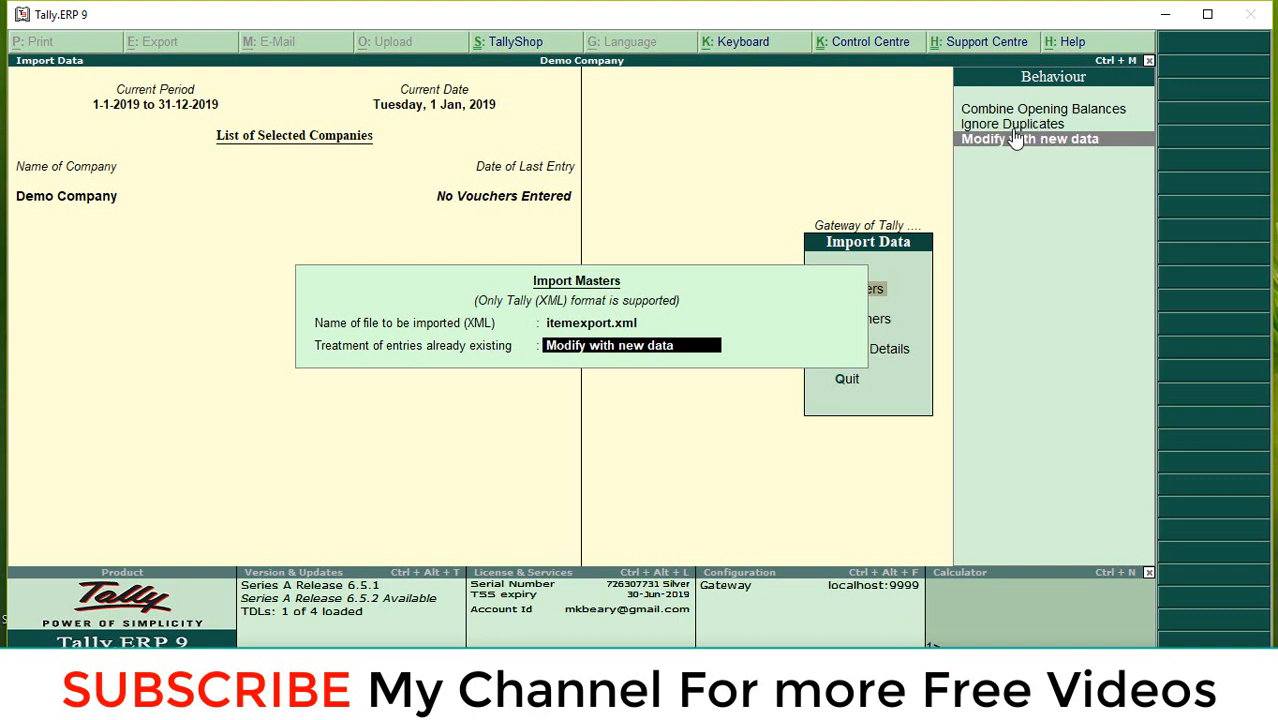
{"action": "mouse_move", "coordinate": [1044, 162]}
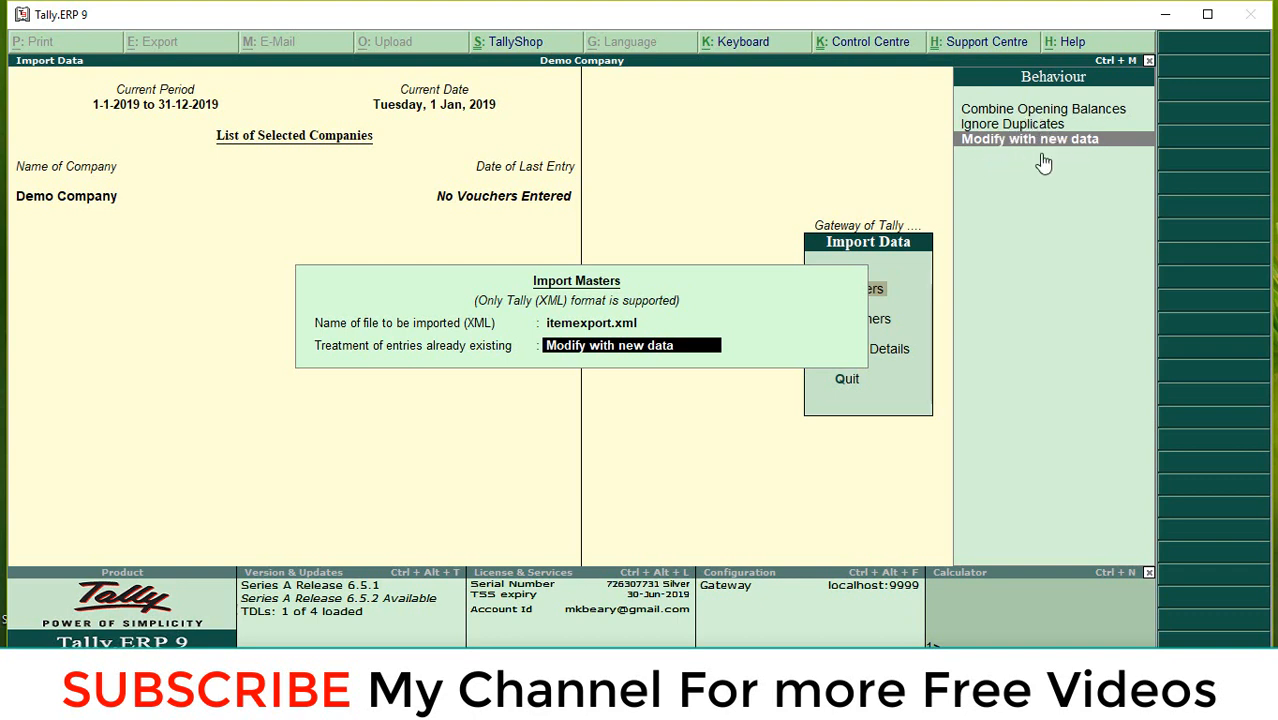
{"action": "mouse_move", "coordinate": [924, 348]}
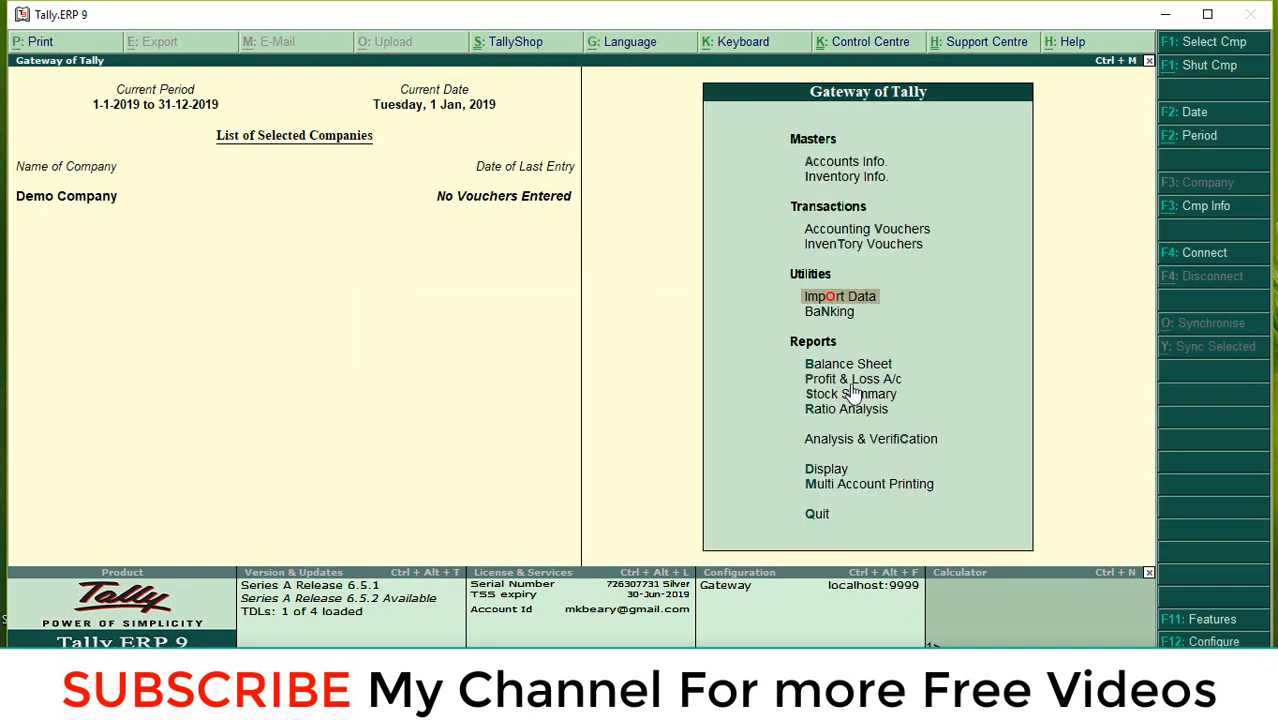
{"action": "mouse_move", "coordinate": [850, 392]}
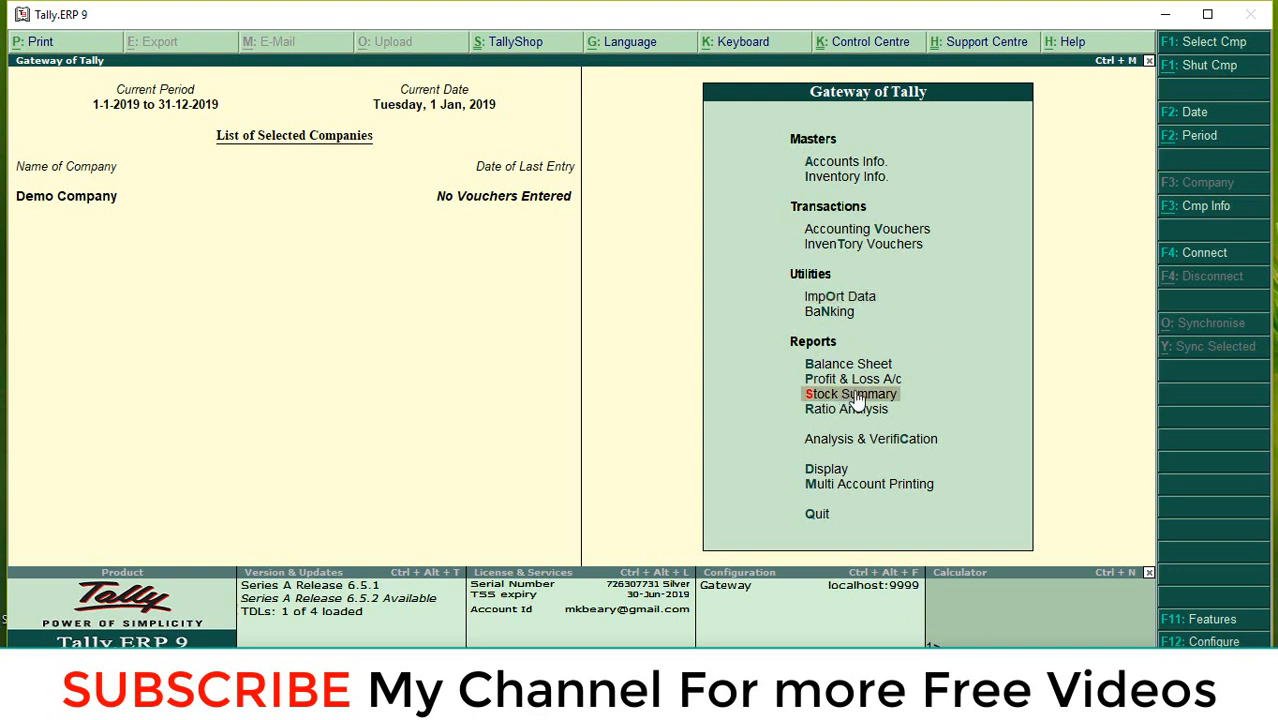
{"action": "left_click", "coordinate": [848, 392]}
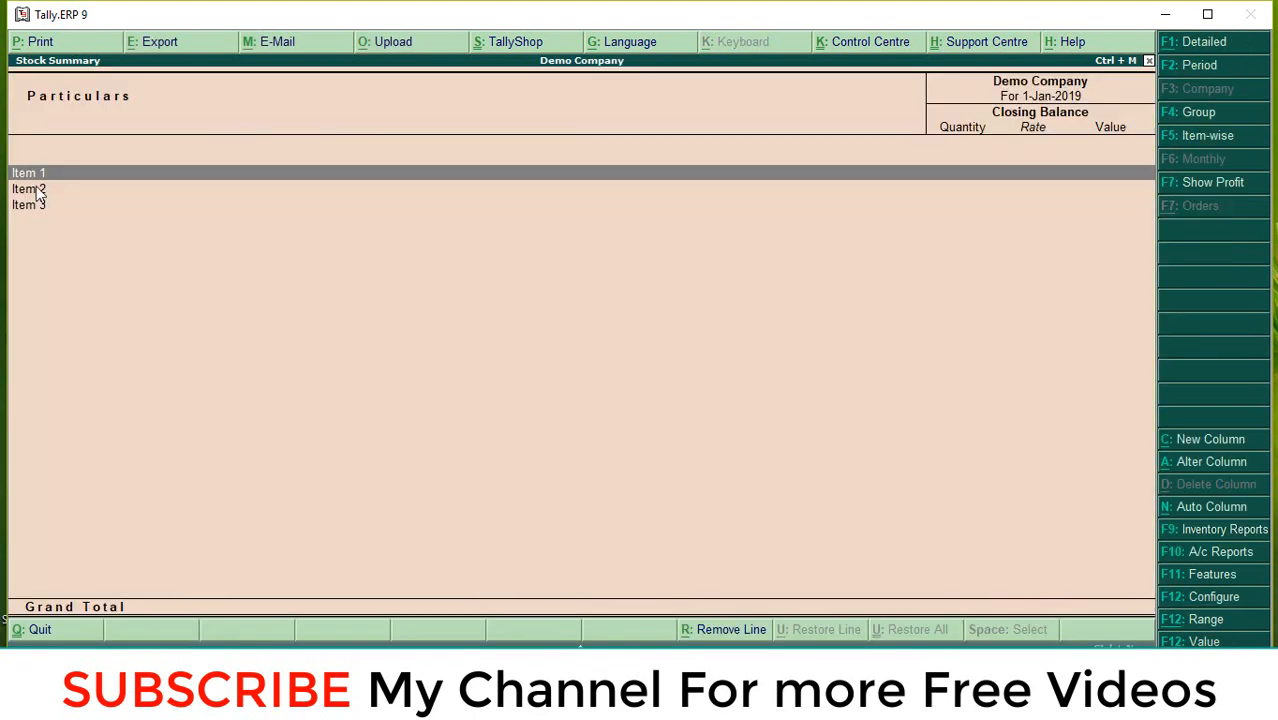
{"action": "mouse_move", "coordinate": [52, 230]}
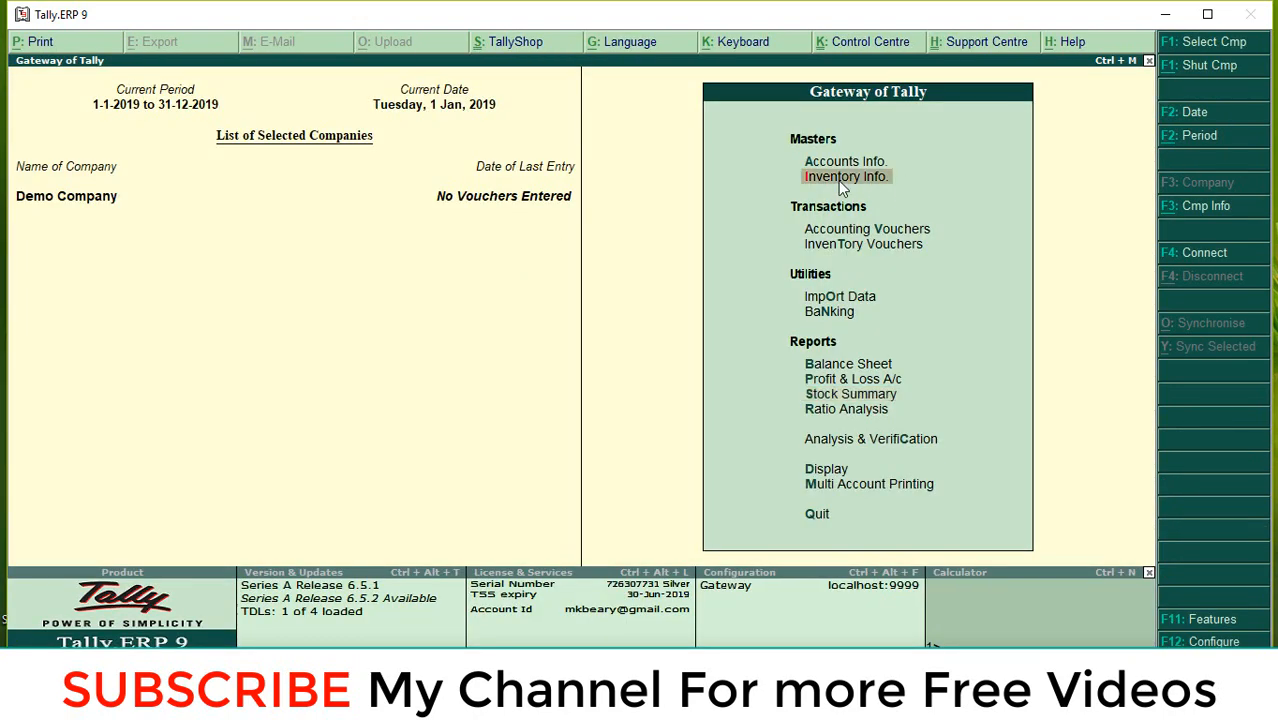
Step: Open an imported stock item for alteration, view it and quit without changes
{"action": "left_click", "coordinate": [844, 176]}
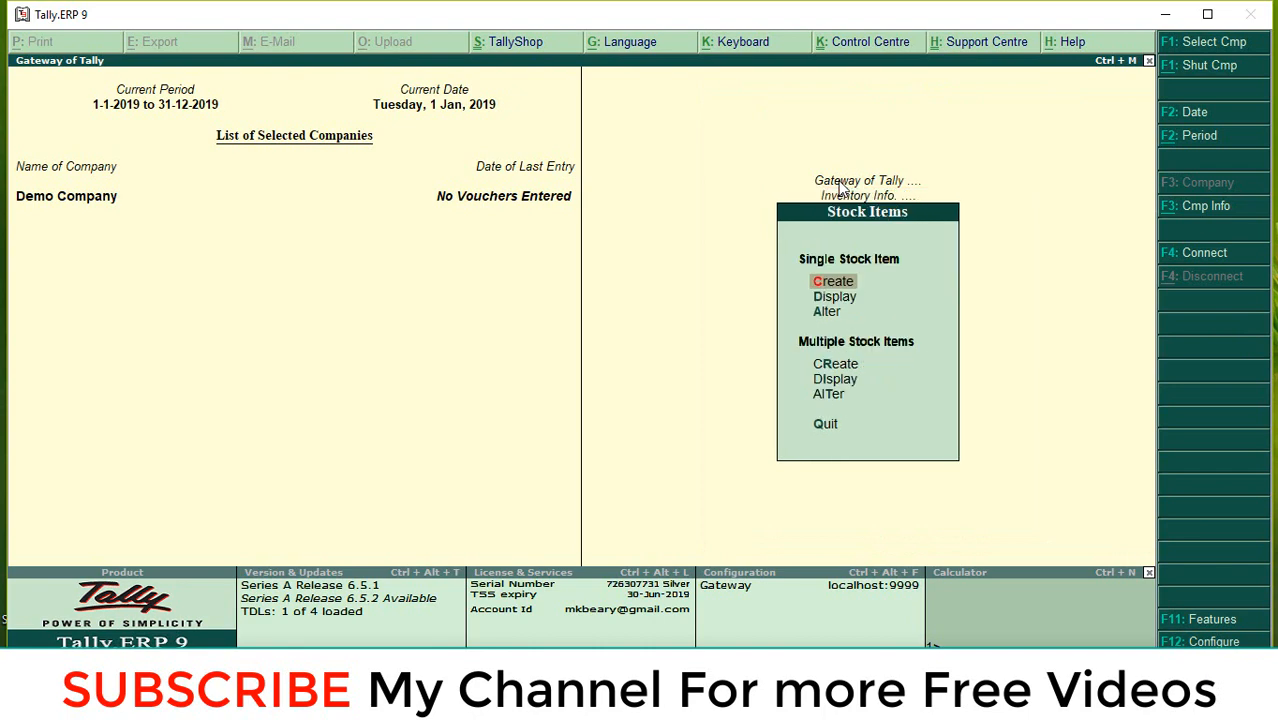
{"action": "left_click", "coordinate": [832, 280]}
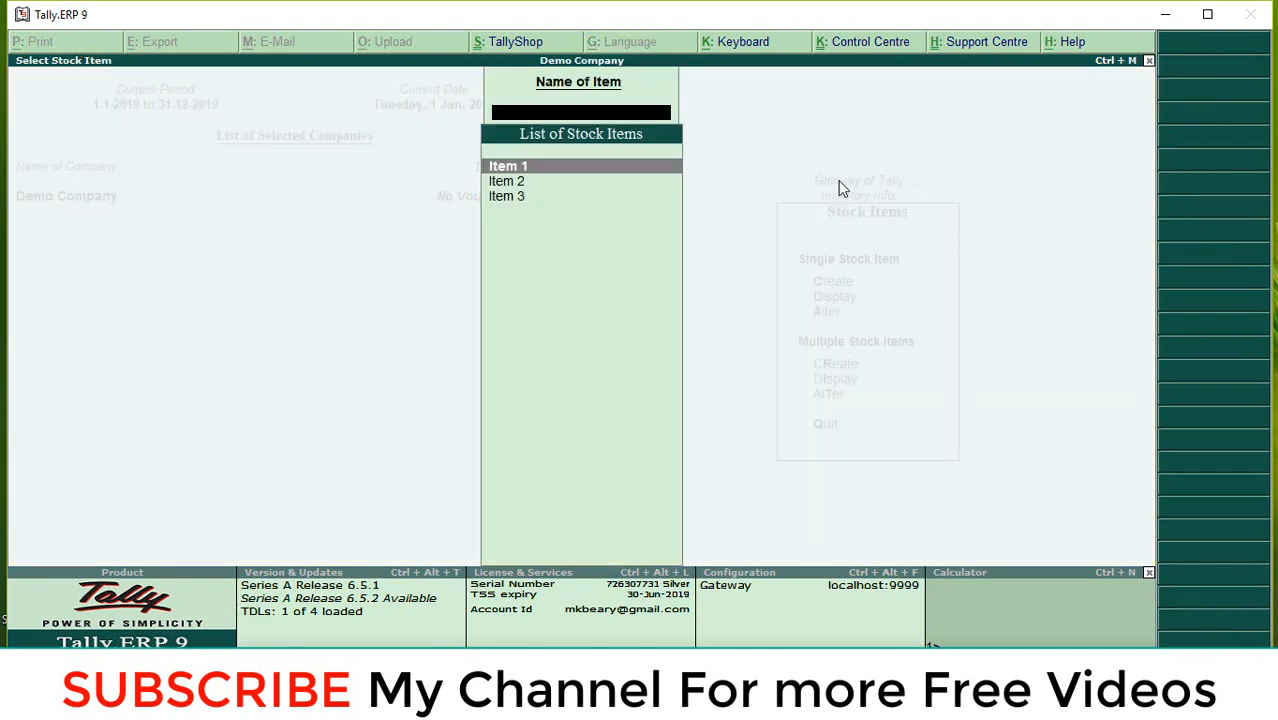
{"action": "left_click", "coordinate": [508, 164]}
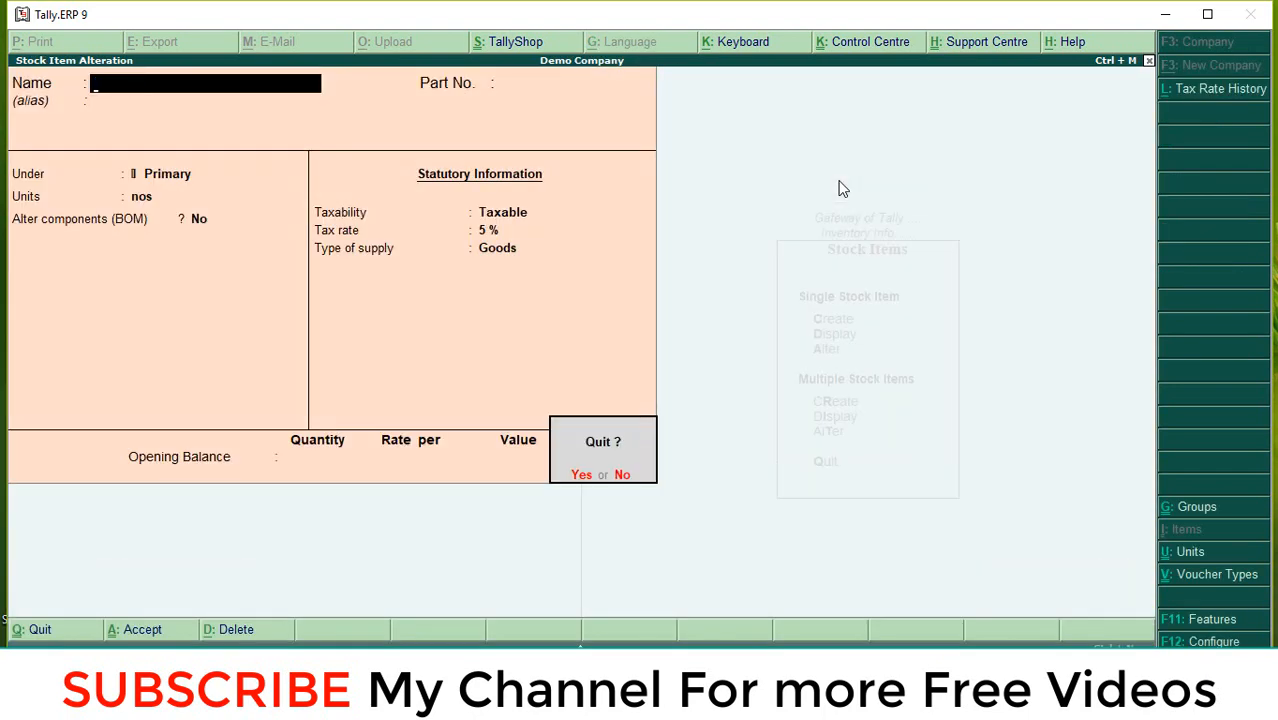
{"action": "left_click", "coordinate": [580, 474]}
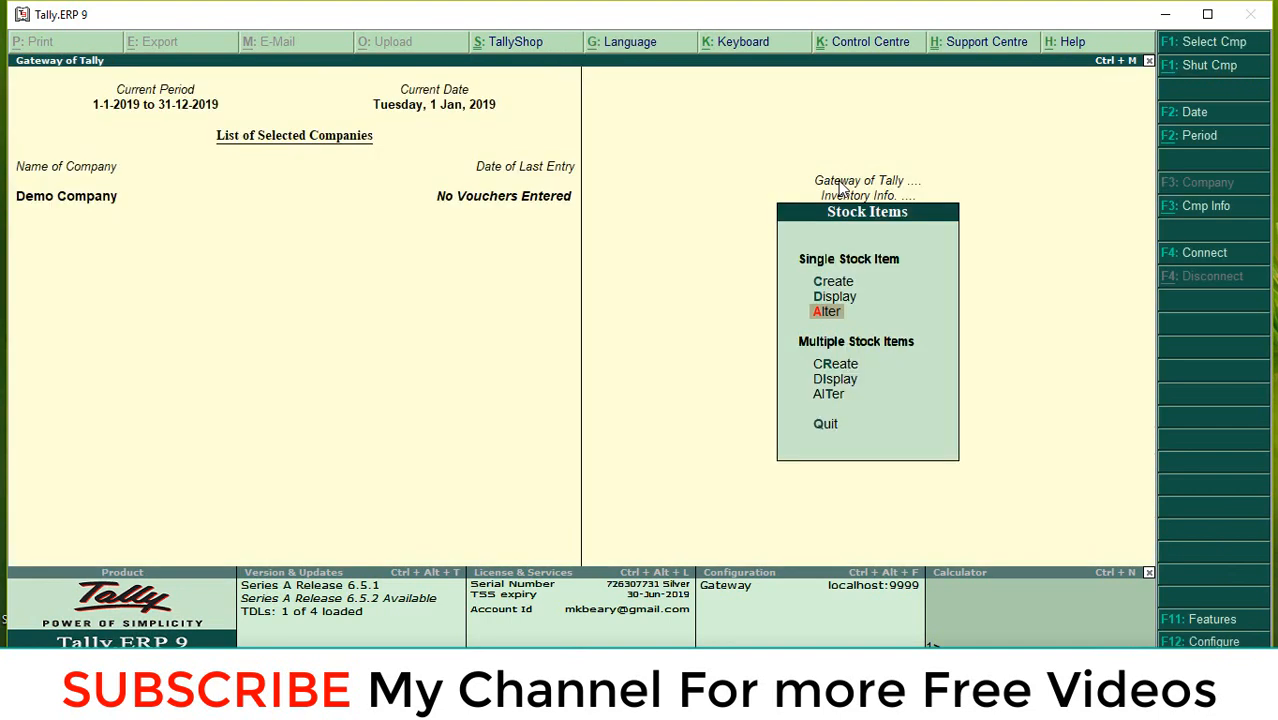